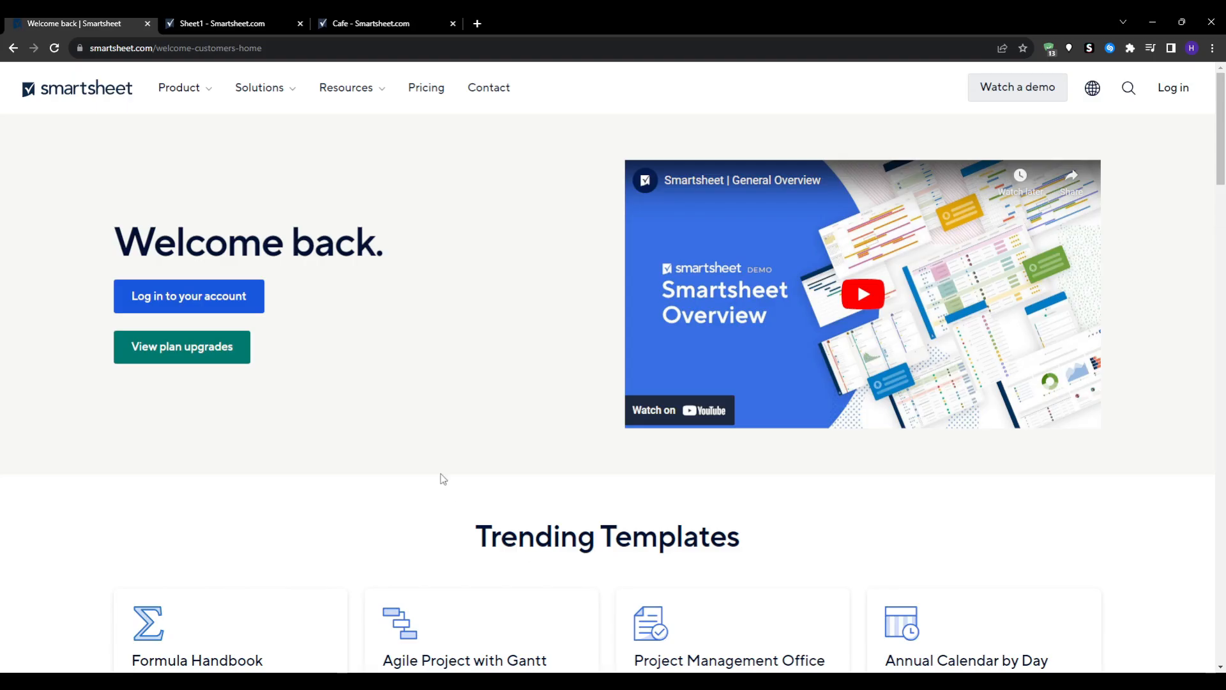
{"action": "mouse_move", "coordinate": [106, 247]}
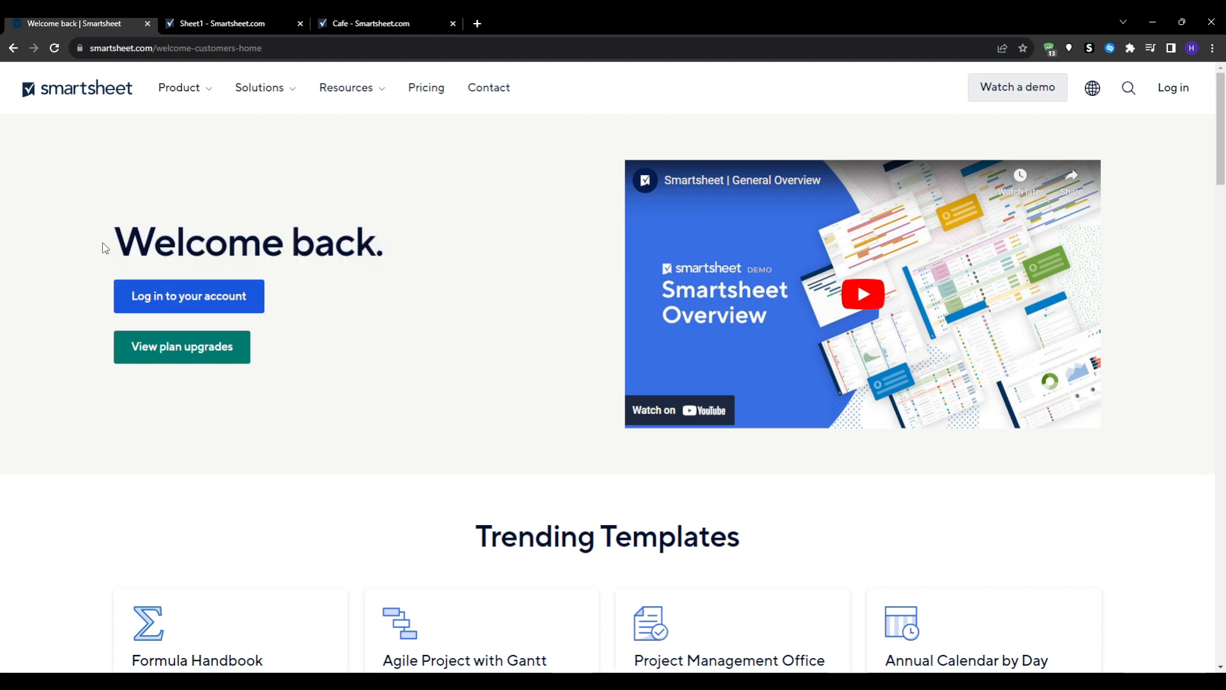
Scroll the welcome page down to the Trending Templates cards.
{"action": "scroll", "scroll_direction": "down", "scroll_amount": 3}
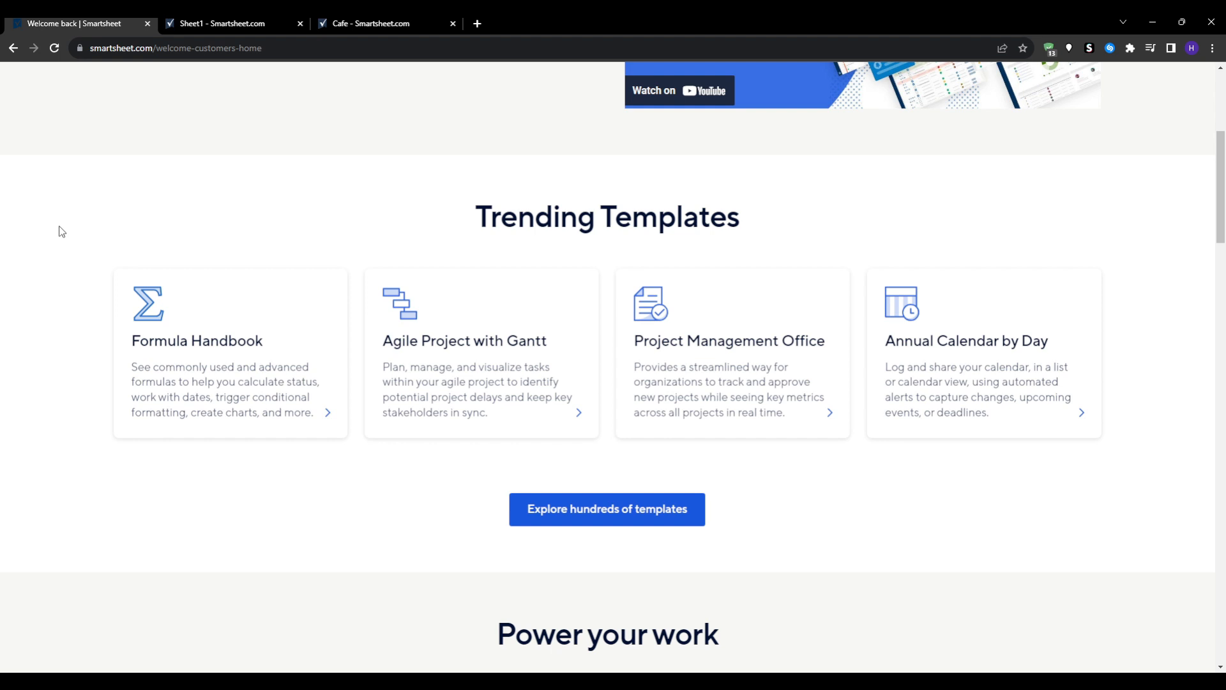
{"action": "mouse_move", "coordinate": [427, 356]}
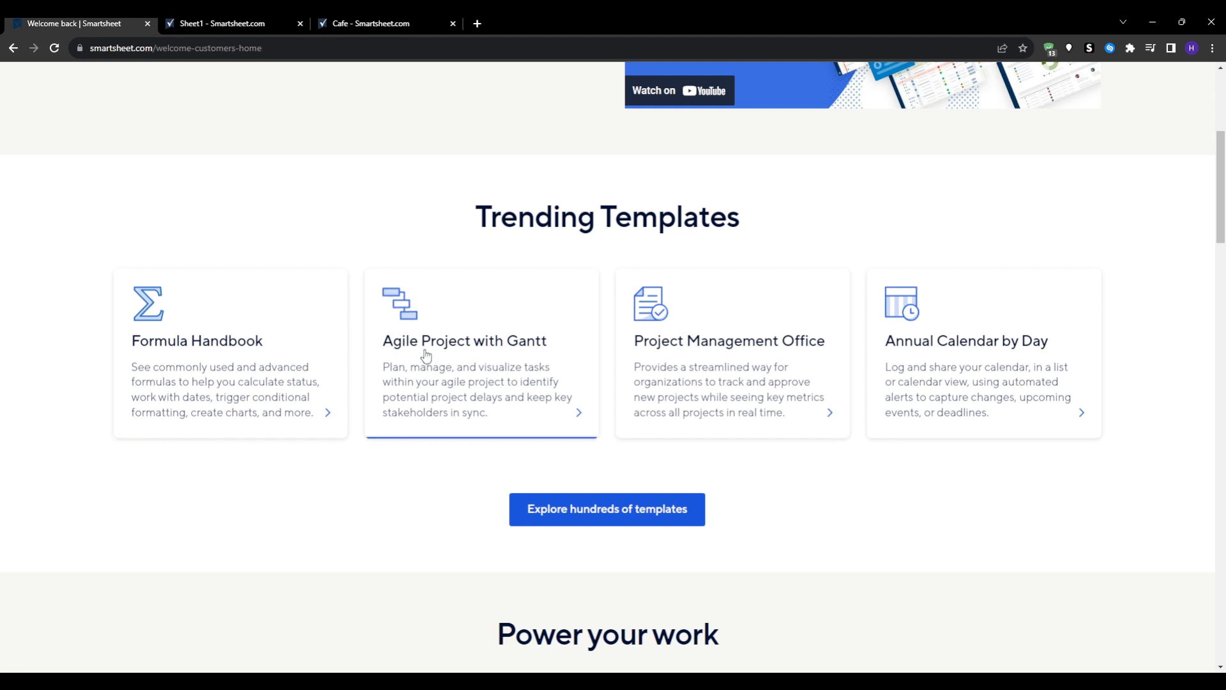
{"action": "mouse_move", "coordinate": [607, 634]}
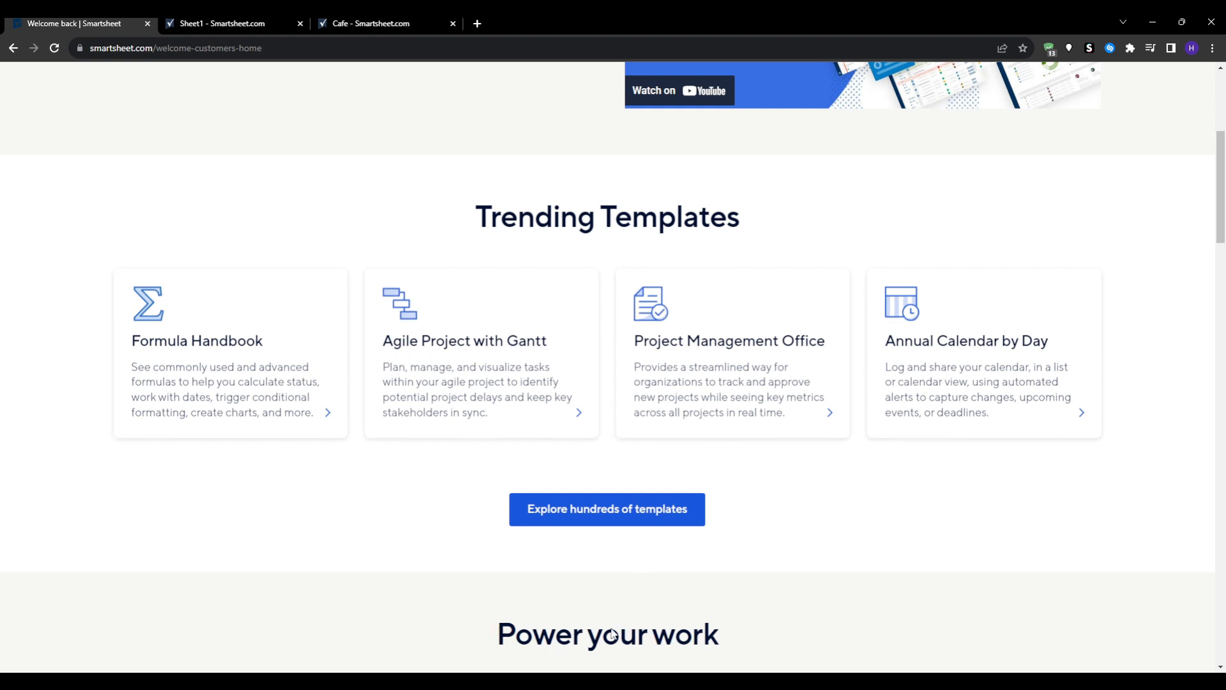
{"action": "mouse_move", "coordinate": [654, 570]}
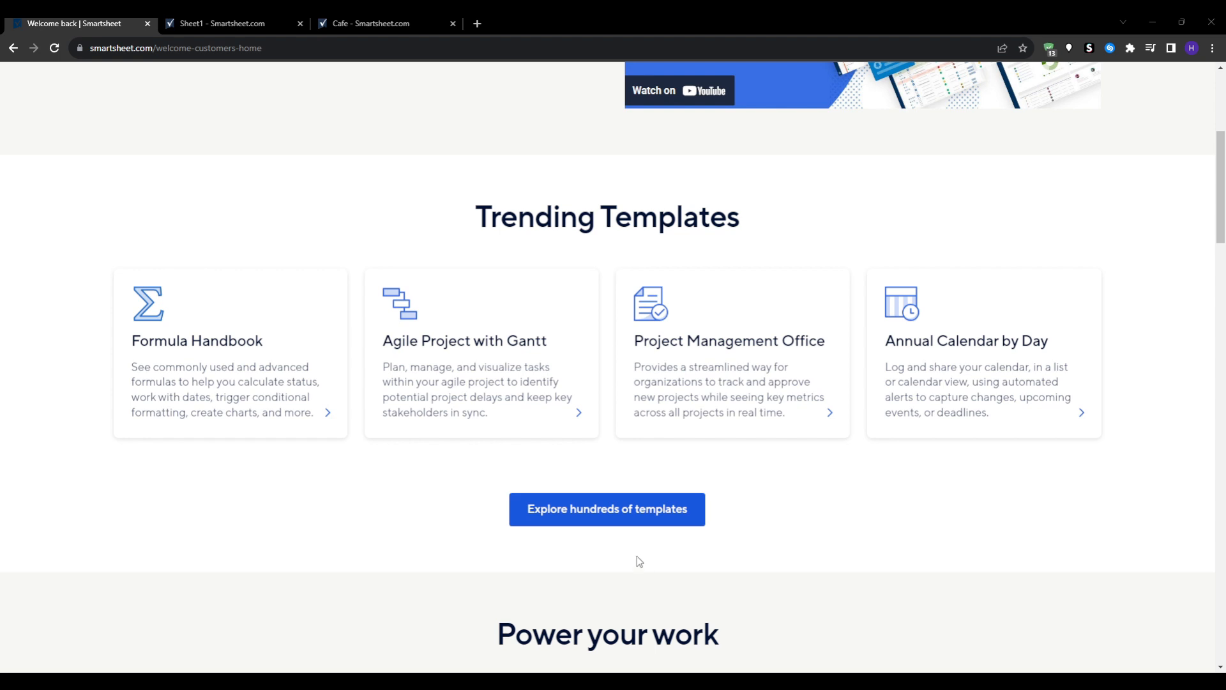
{"action": "mouse_move", "coordinate": [71, 205]}
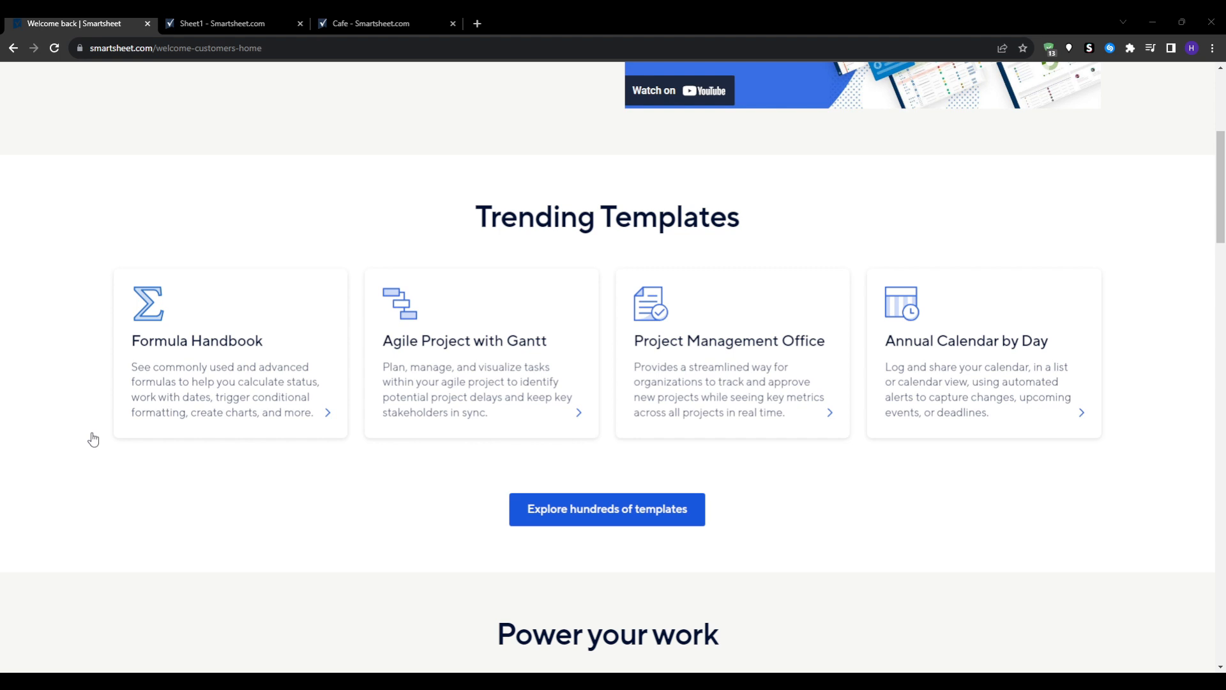
{"action": "mouse_move", "coordinate": [104, 449]}
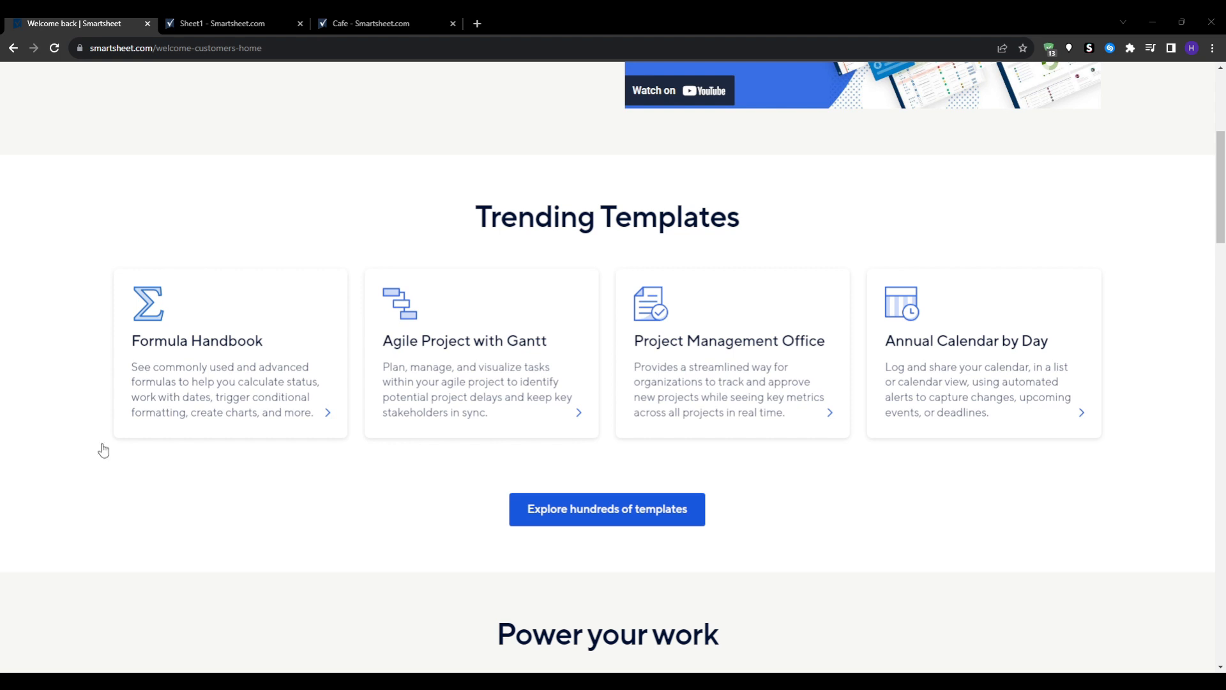
{"action": "mouse_move", "coordinate": [669, 552]}
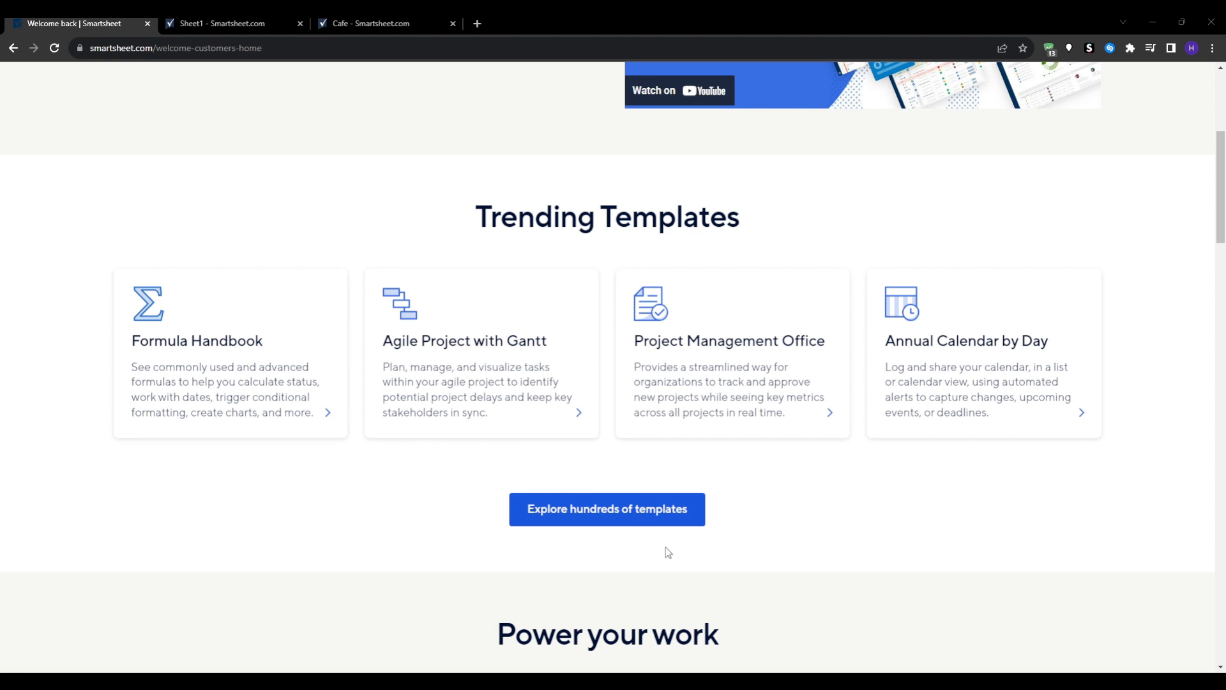
{"action": "mouse_move", "coordinate": [643, 595]}
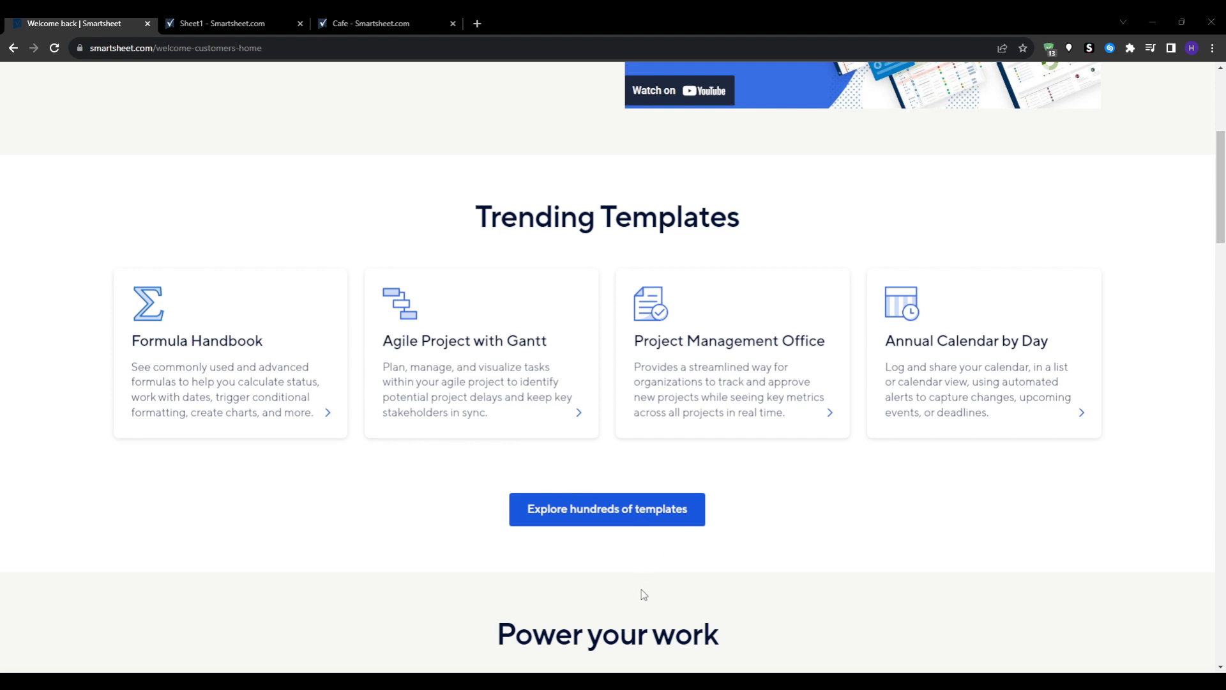
{"action": "mouse_move", "coordinate": [529, 588]}
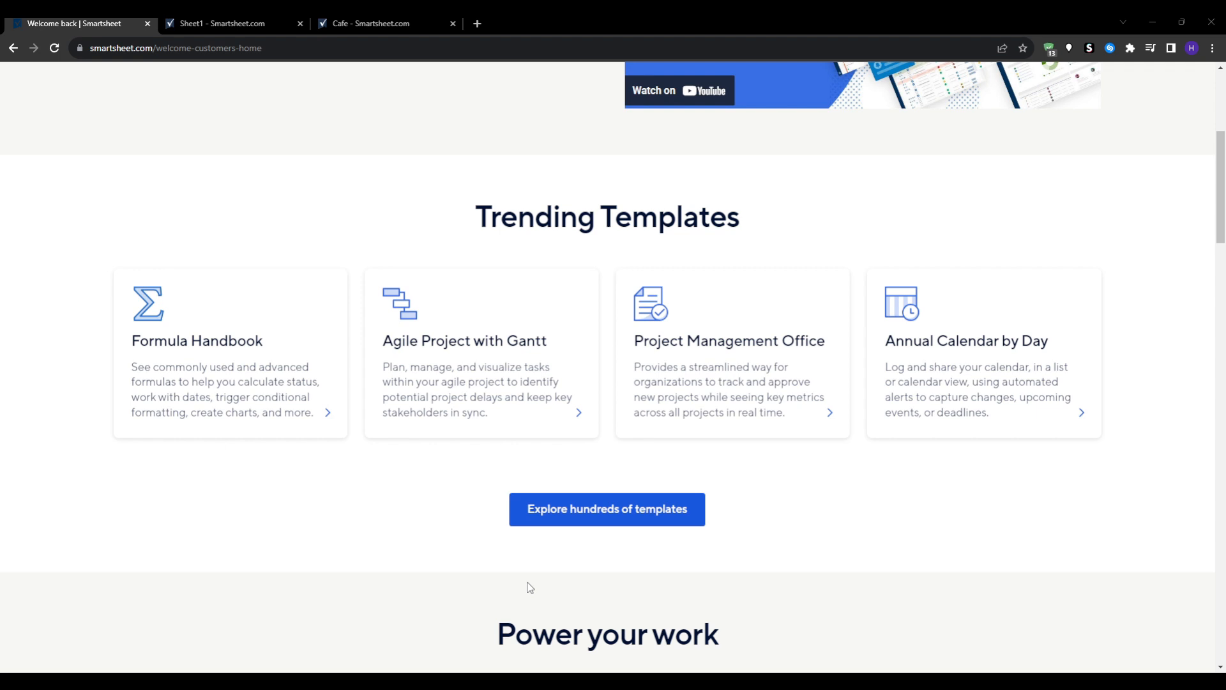
{"action": "mouse_move", "coordinate": [212, 566]}
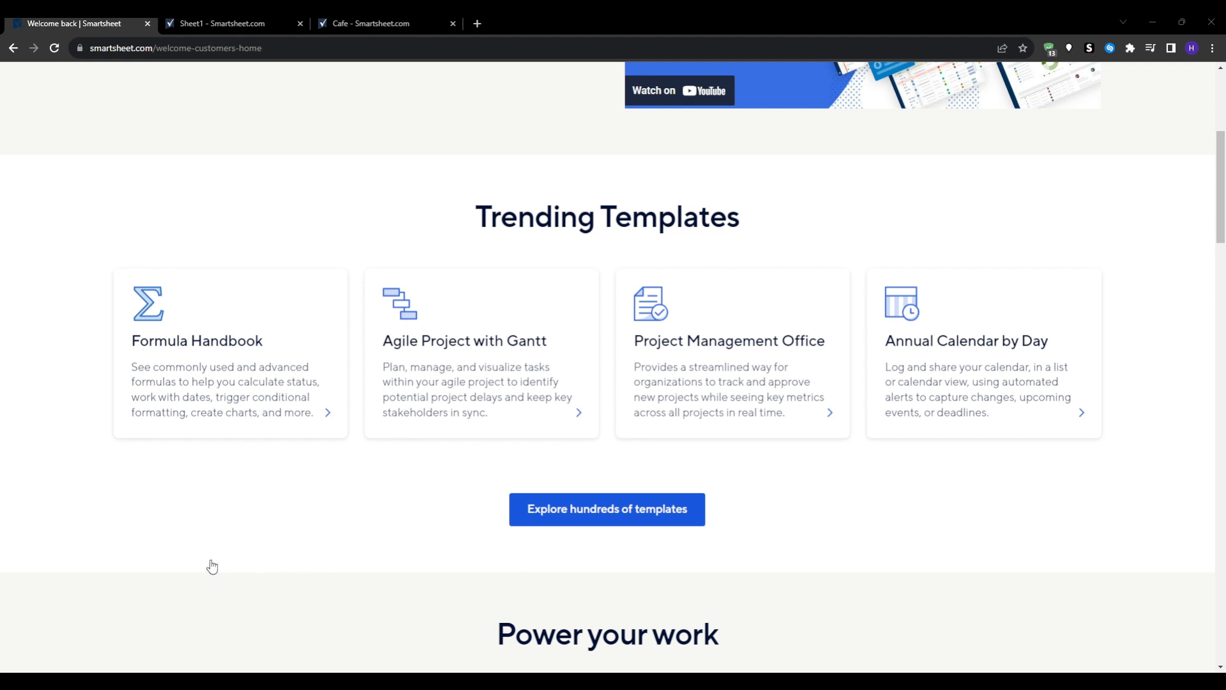
{"action": "mouse_move", "coordinate": [635, 659]}
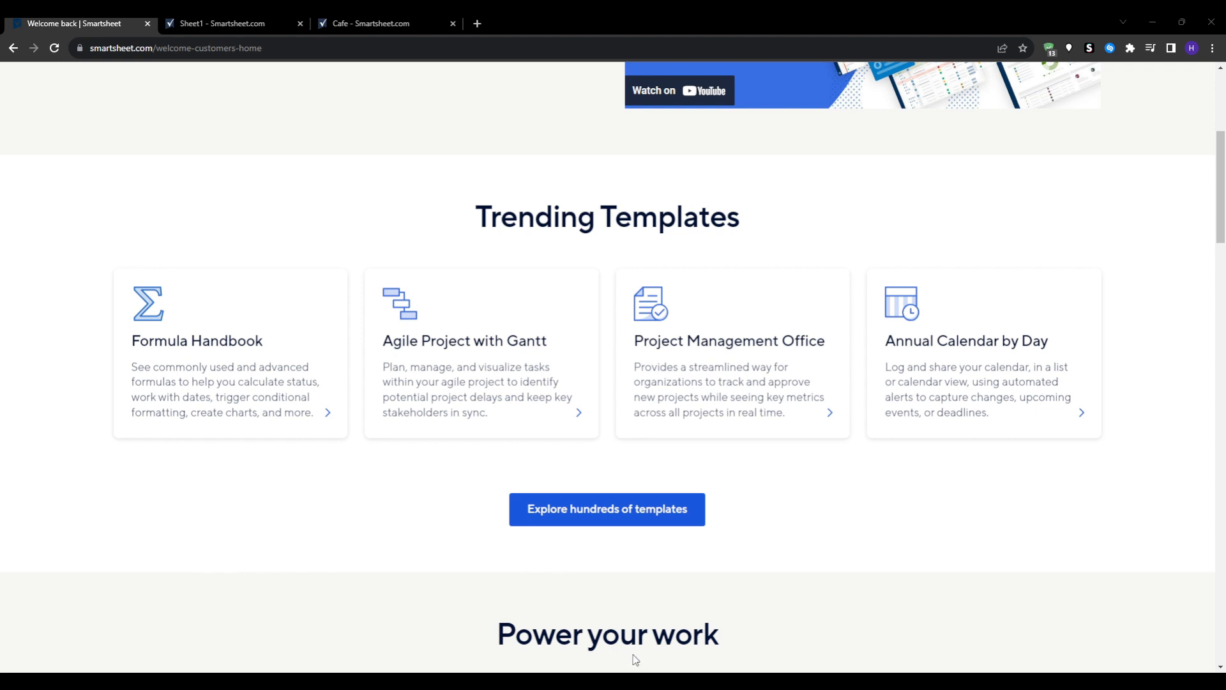
Scroll further down to the Power your work section and its project management tabs.
{"action": "scroll", "scroll_direction": "down", "scroll_amount": 3}
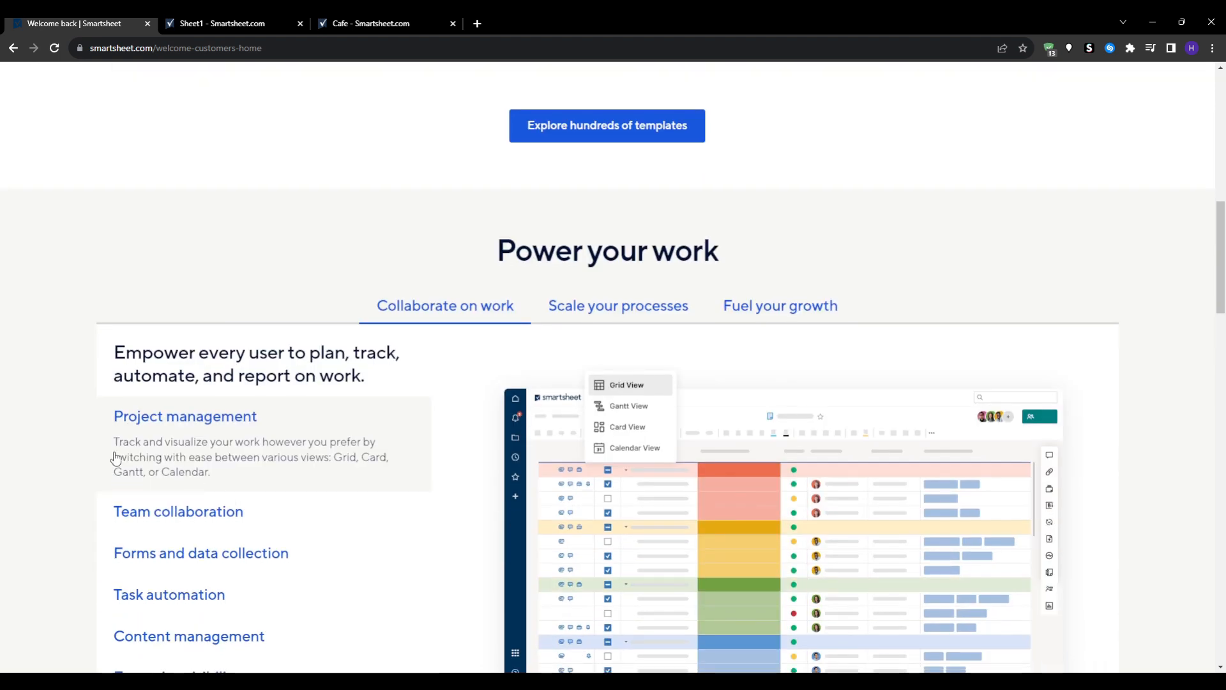
{"action": "scroll", "scroll_direction": "down", "scroll_amount": 3}
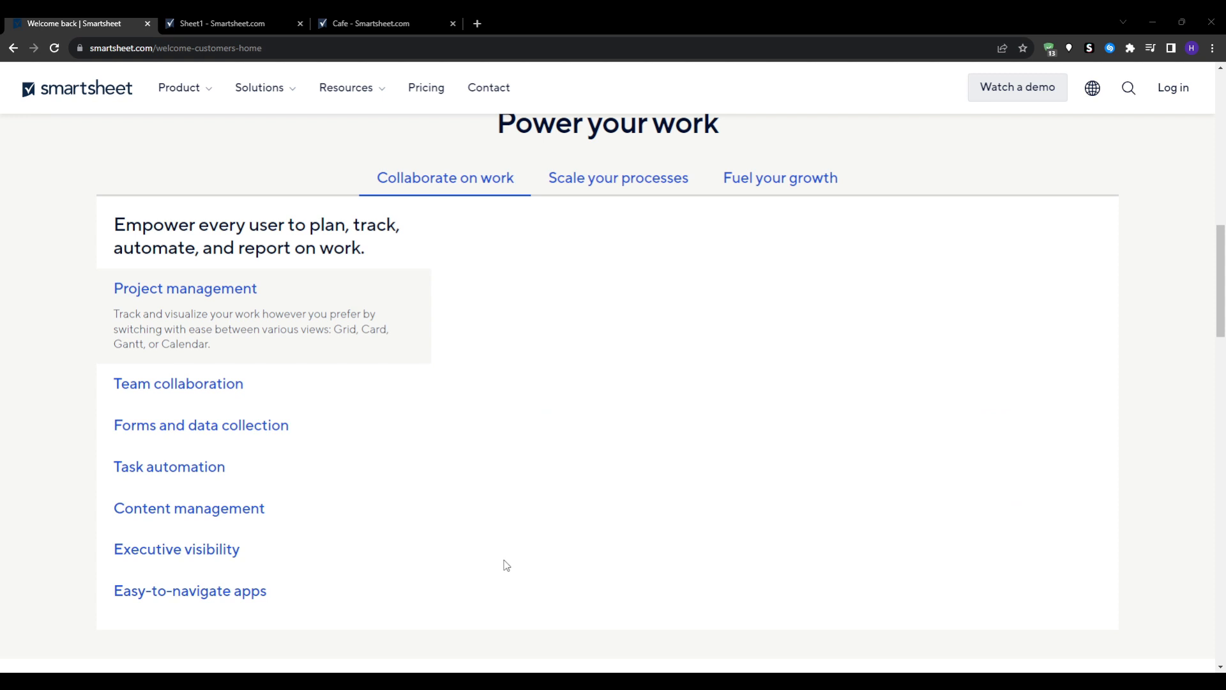
{"action": "mouse_move", "coordinate": [508, 565]}
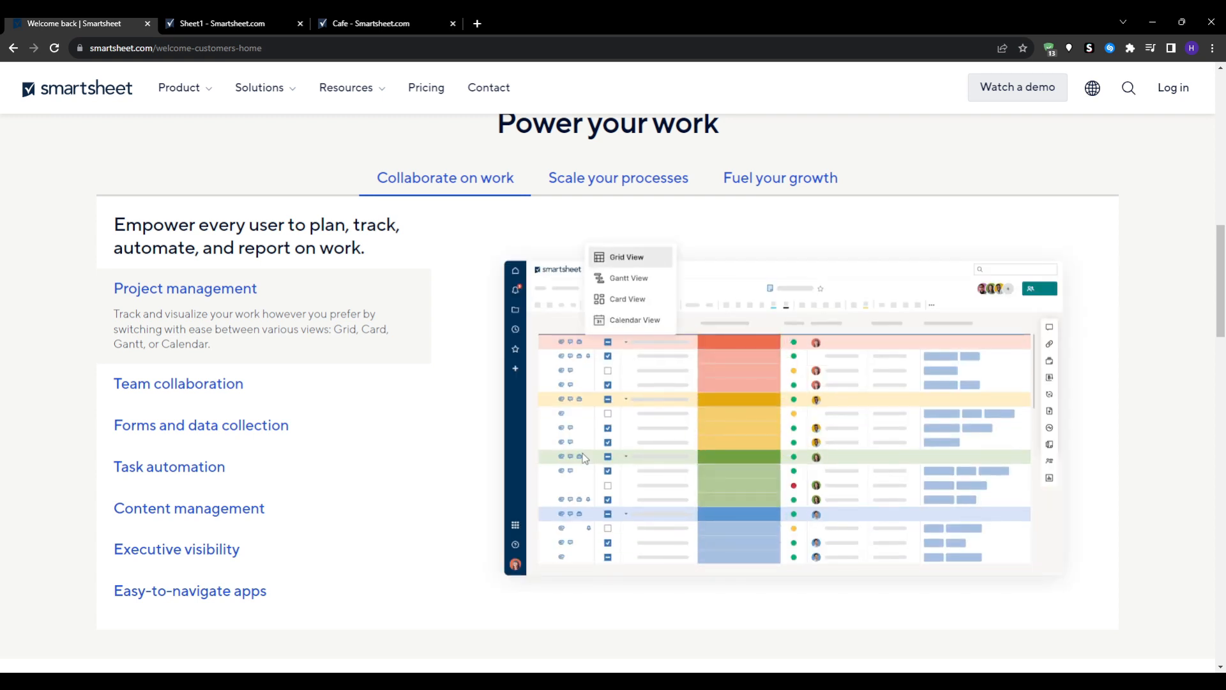
{"action": "scroll", "scroll_direction": "down", "scroll_amount": 3}
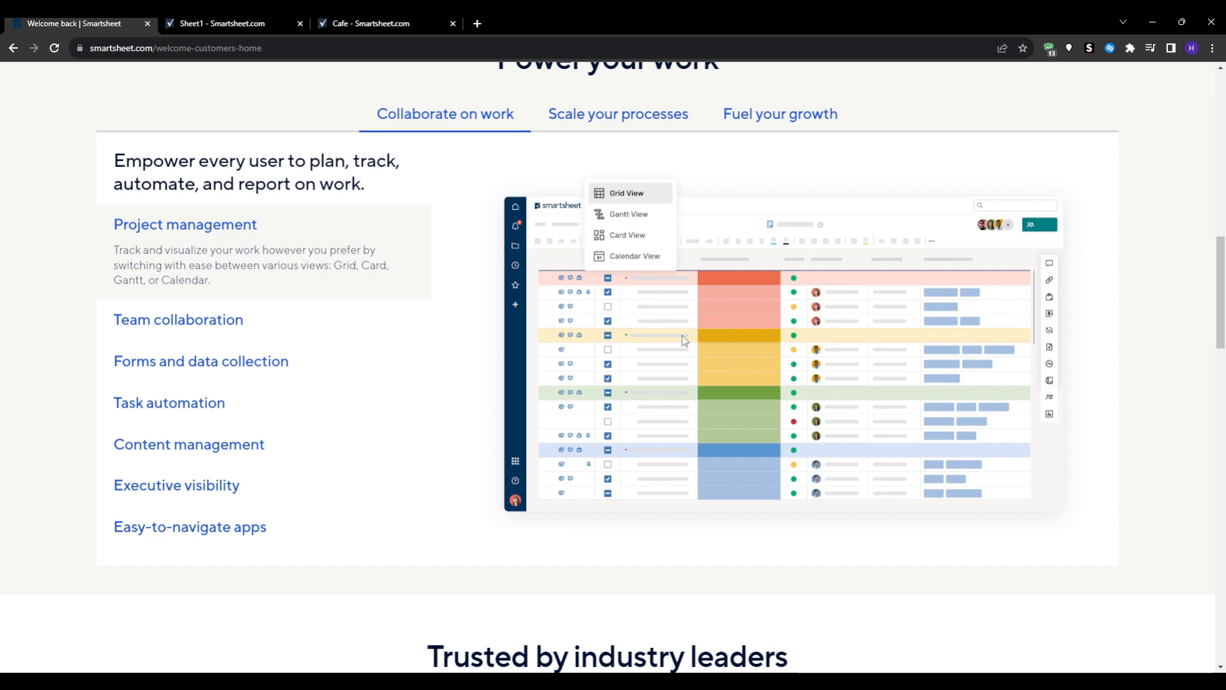
{"action": "left_click", "coordinate": [779, 114]}
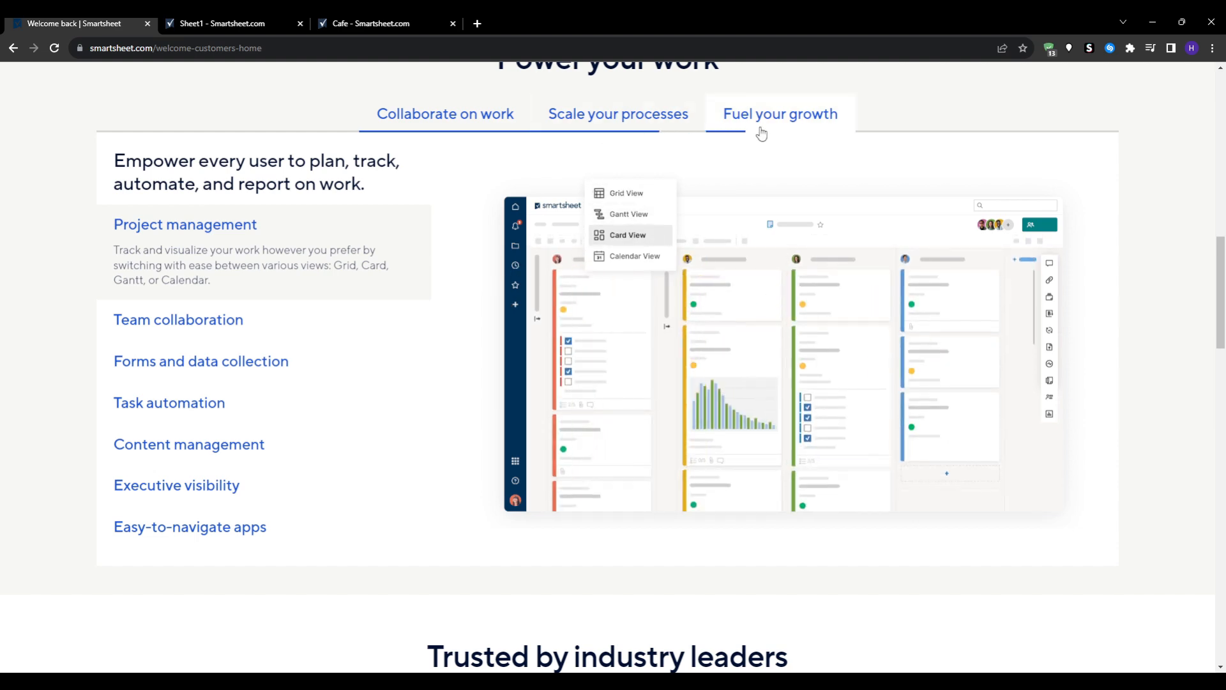
Switch to the Cafe dashboard and dismiss its widget setup warning via Back to editing.
{"action": "left_click", "coordinate": [368, 23]}
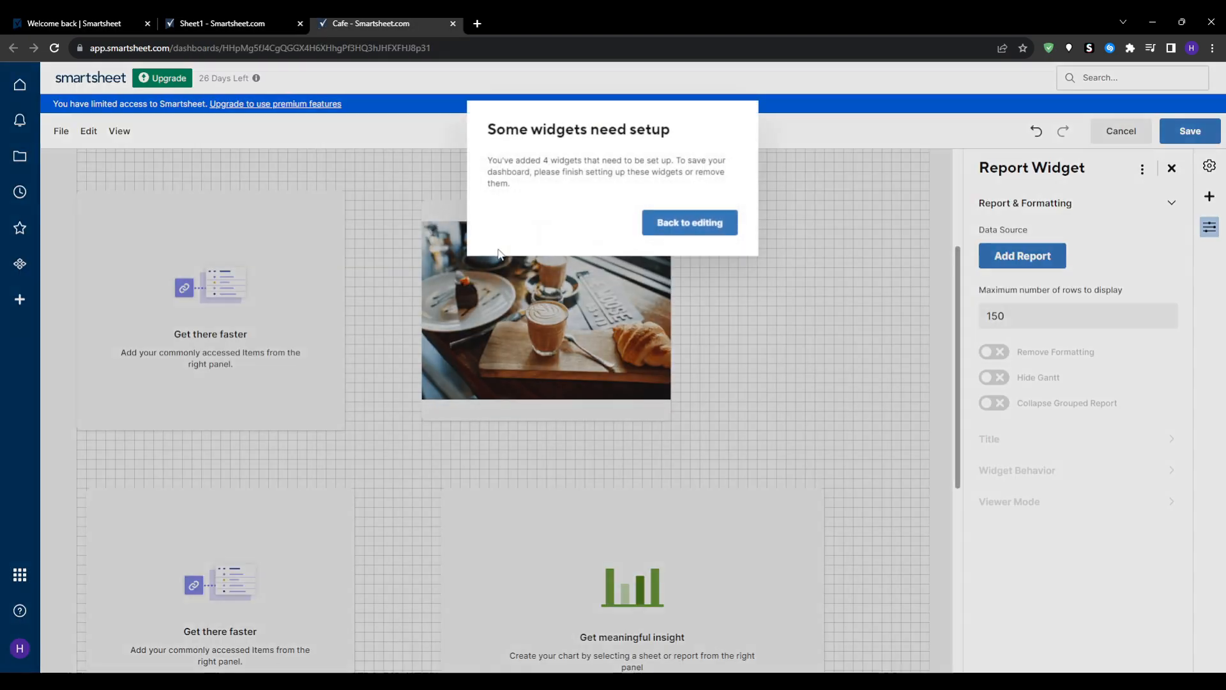
{"action": "left_click", "coordinate": [689, 222]}
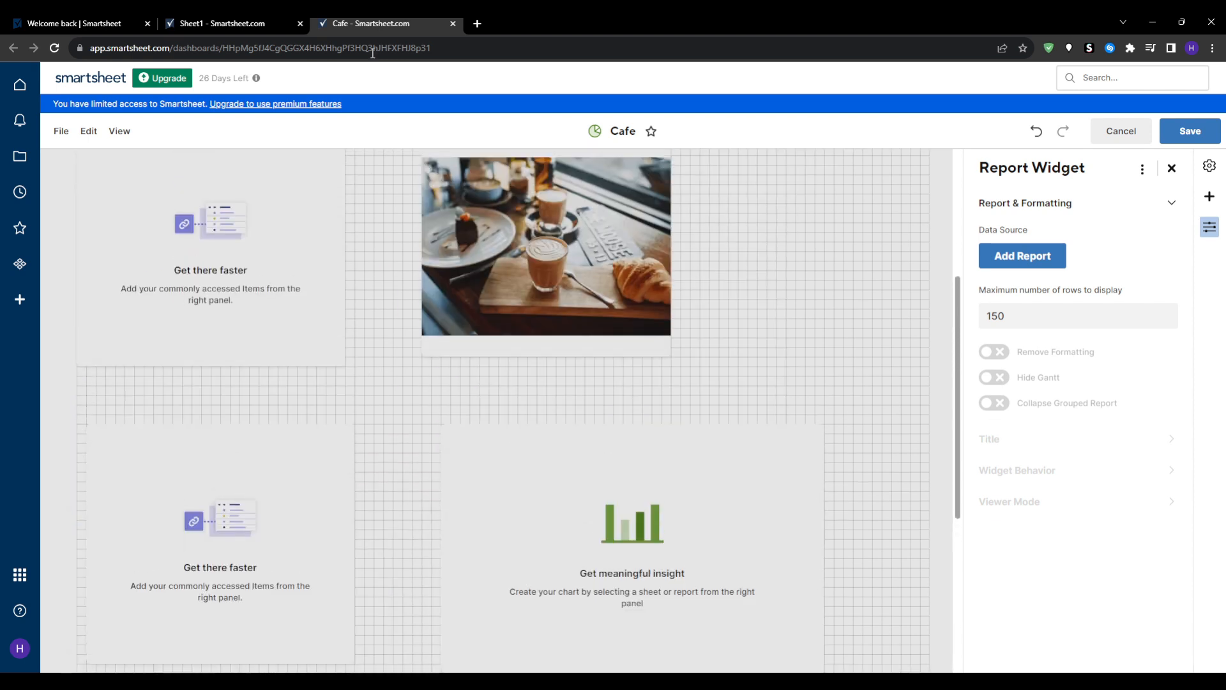
Switch to Sheet1 and open its form builder, then return to the welcome page.
{"action": "left_click", "coordinate": [222, 23]}
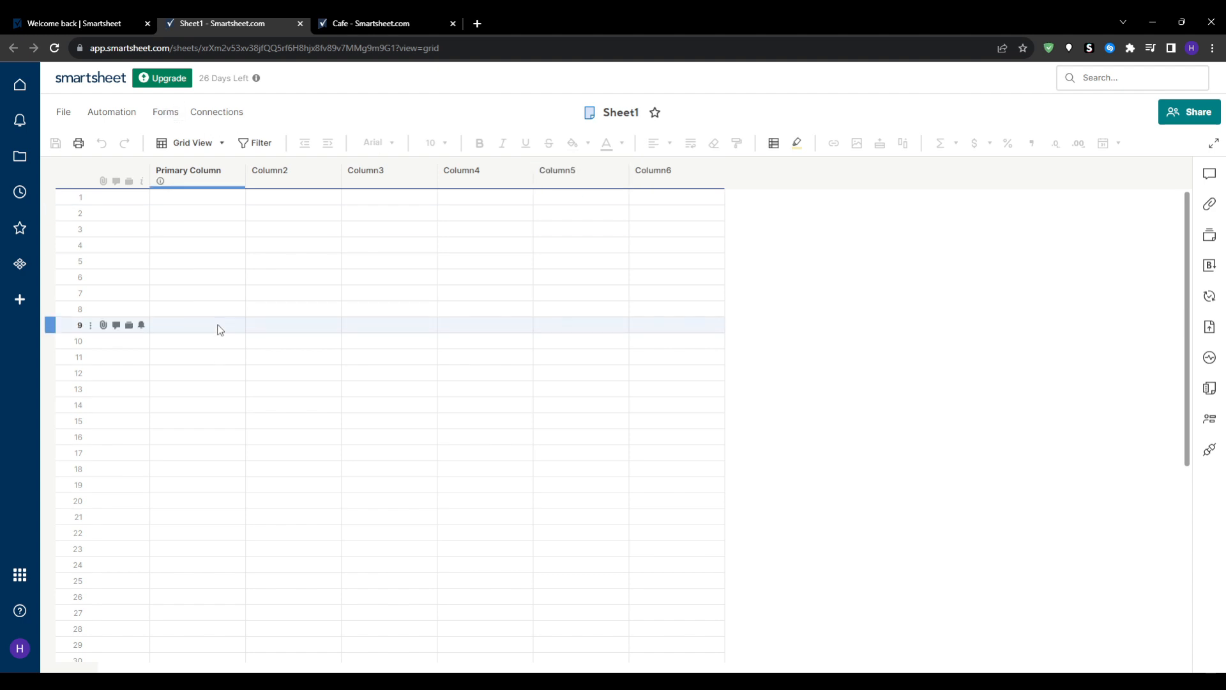
{"action": "left_click", "coordinate": [165, 112]}
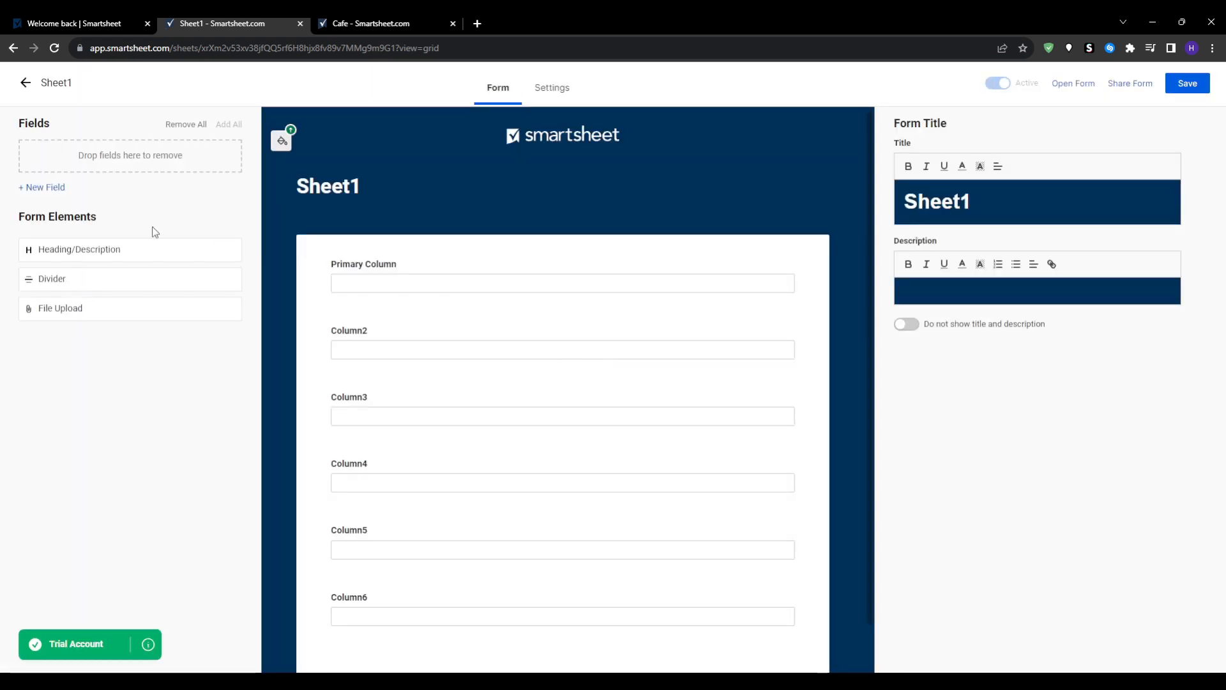
{"action": "scroll", "scroll_direction": "down", "scroll_amount": 3}
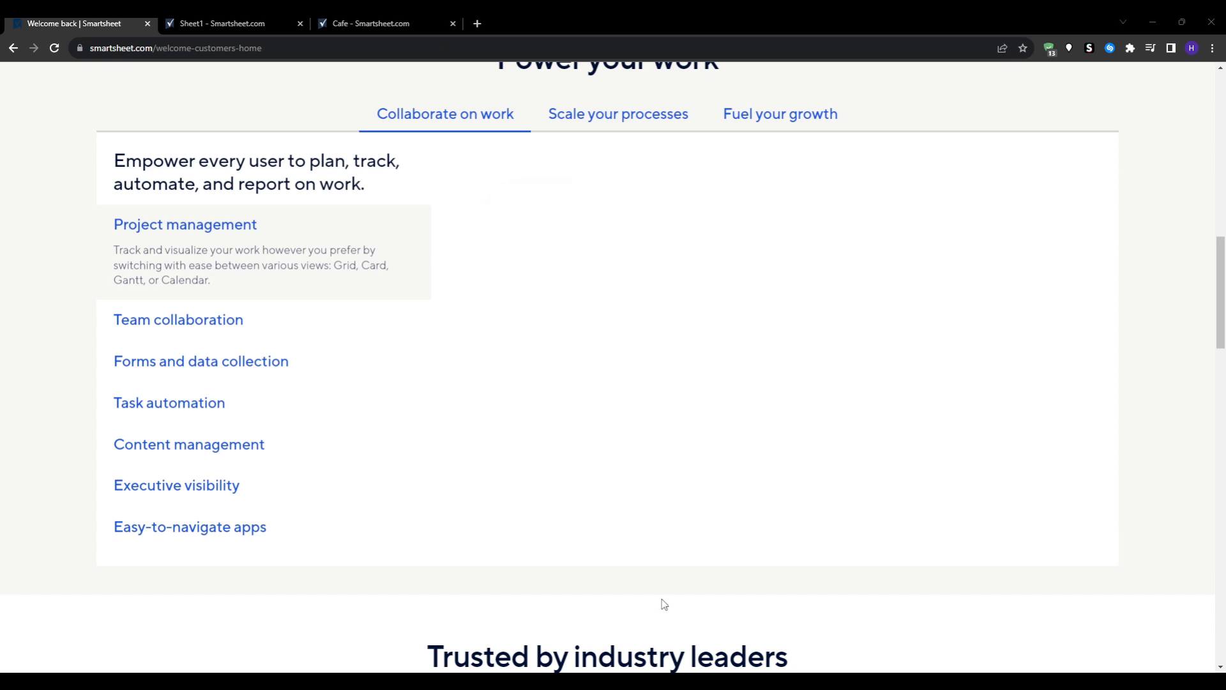
{"action": "mouse_move", "coordinate": [688, 613]}
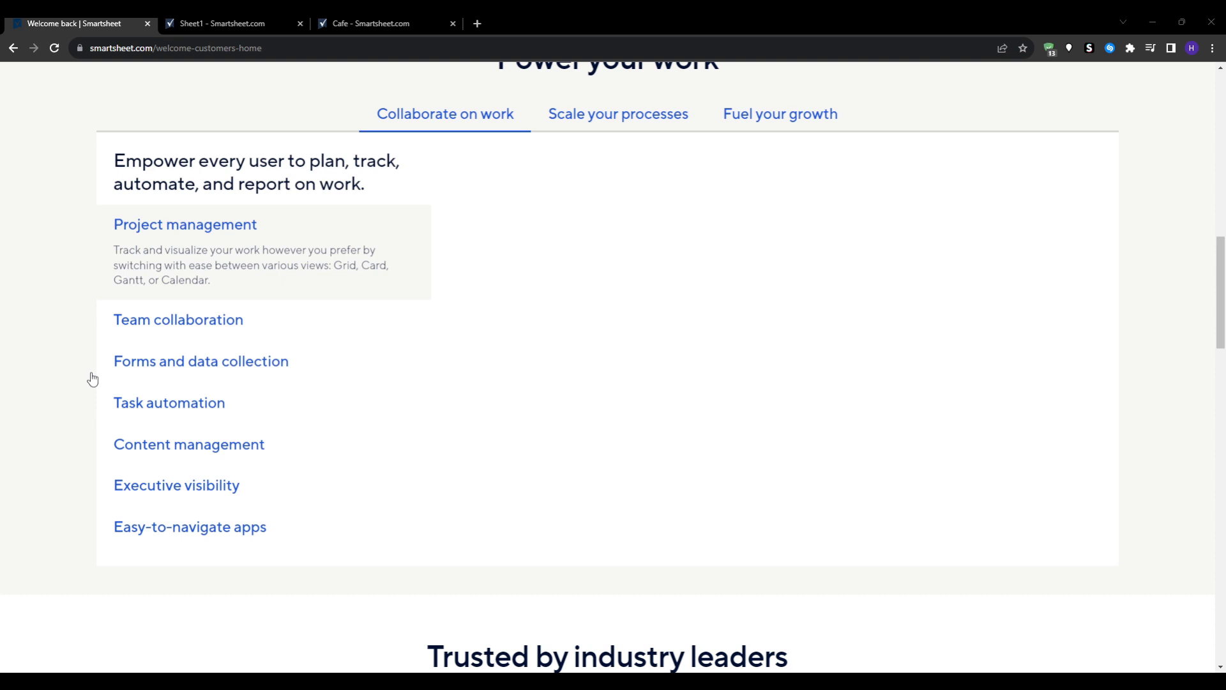
{"action": "mouse_move", "coordinate": [39, 482]}
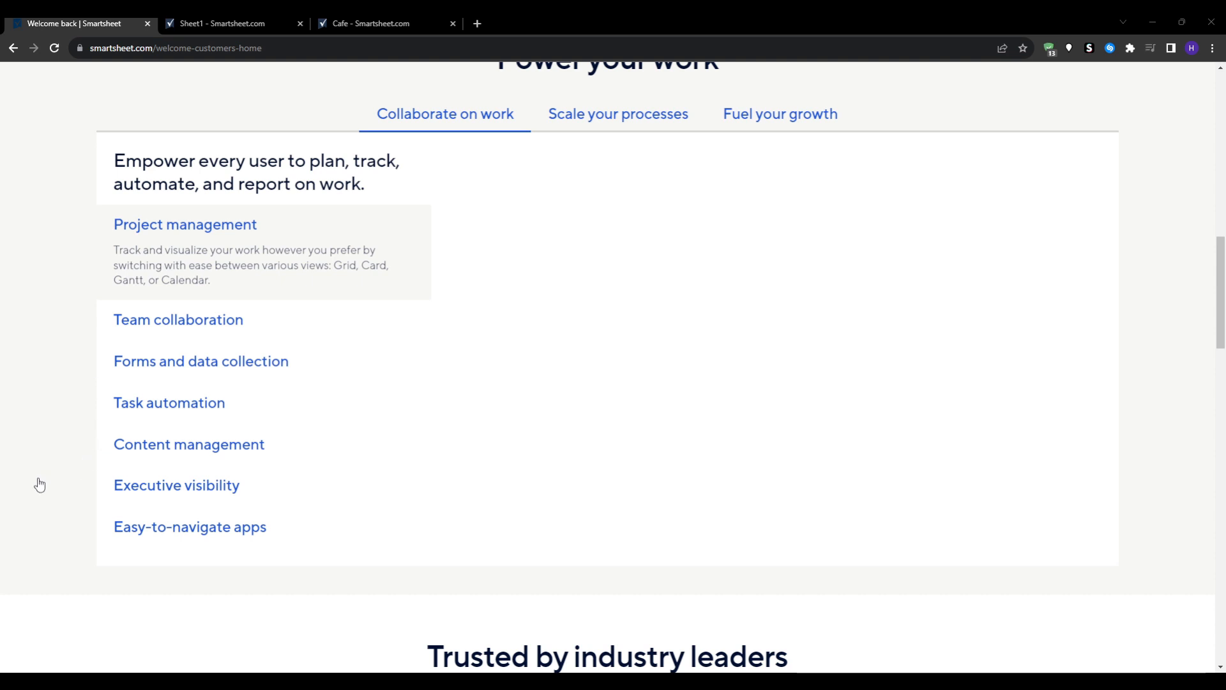
{"action": "mouse_move", "coordinate": [620, 543]}
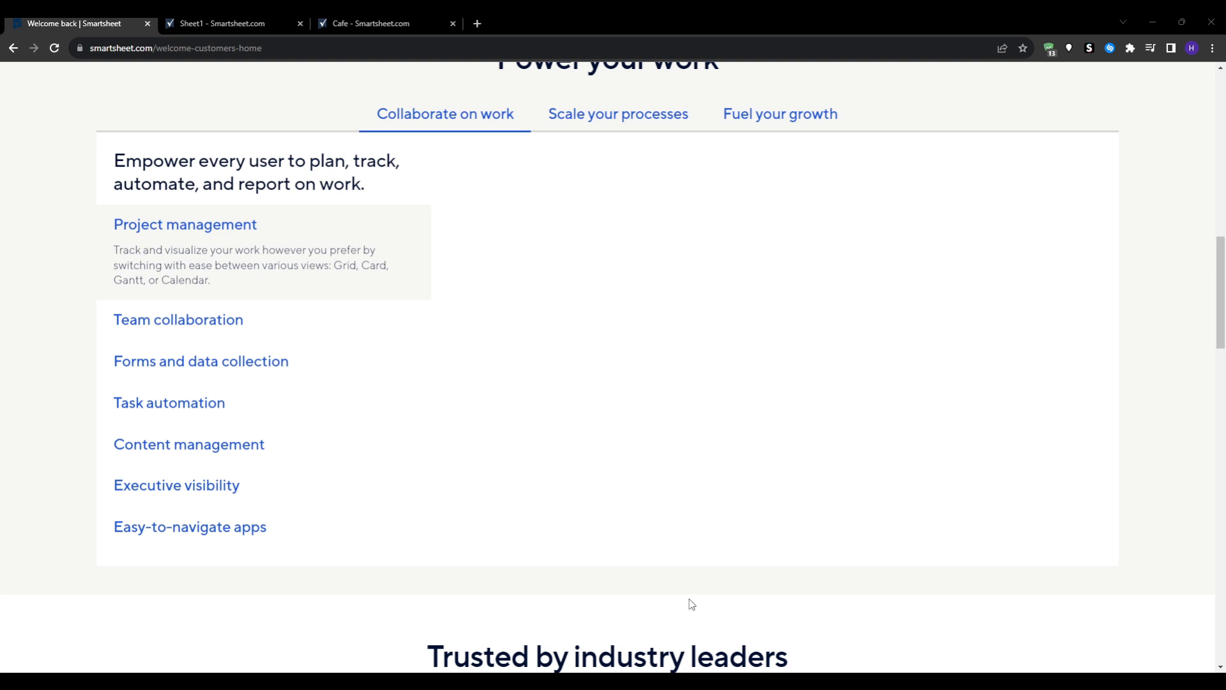
{"action": "mouse_move", "coordinate": [638, 668]}
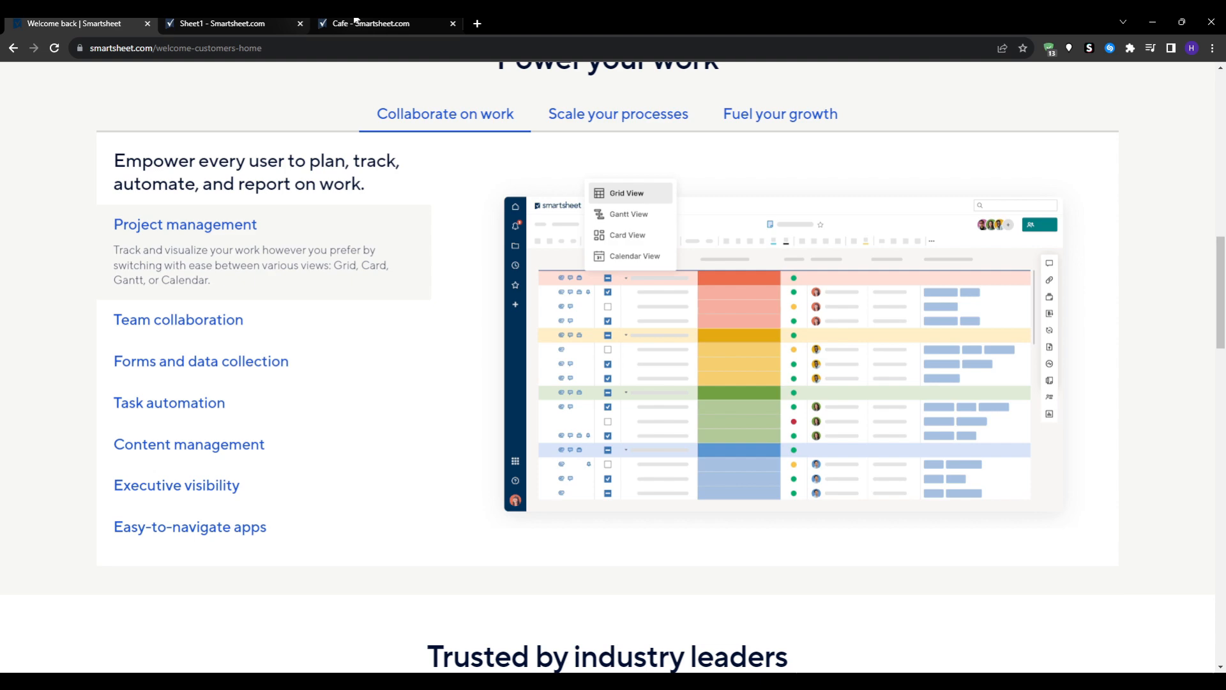
Leave the Cafe dashboard editor for the Smartsheet welcome page browser tab.
{"action": "left_click", "coordinate": [385, 23]}
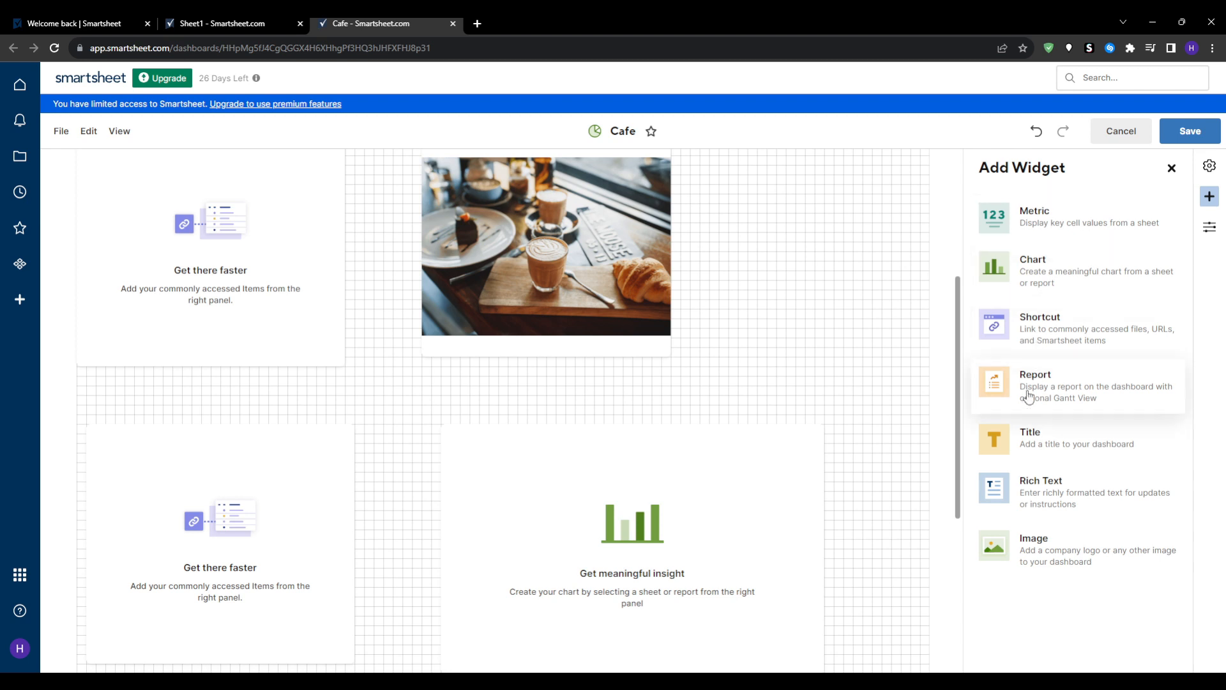
{"action": "mouse_move", "coordinate": [1064, 369]}
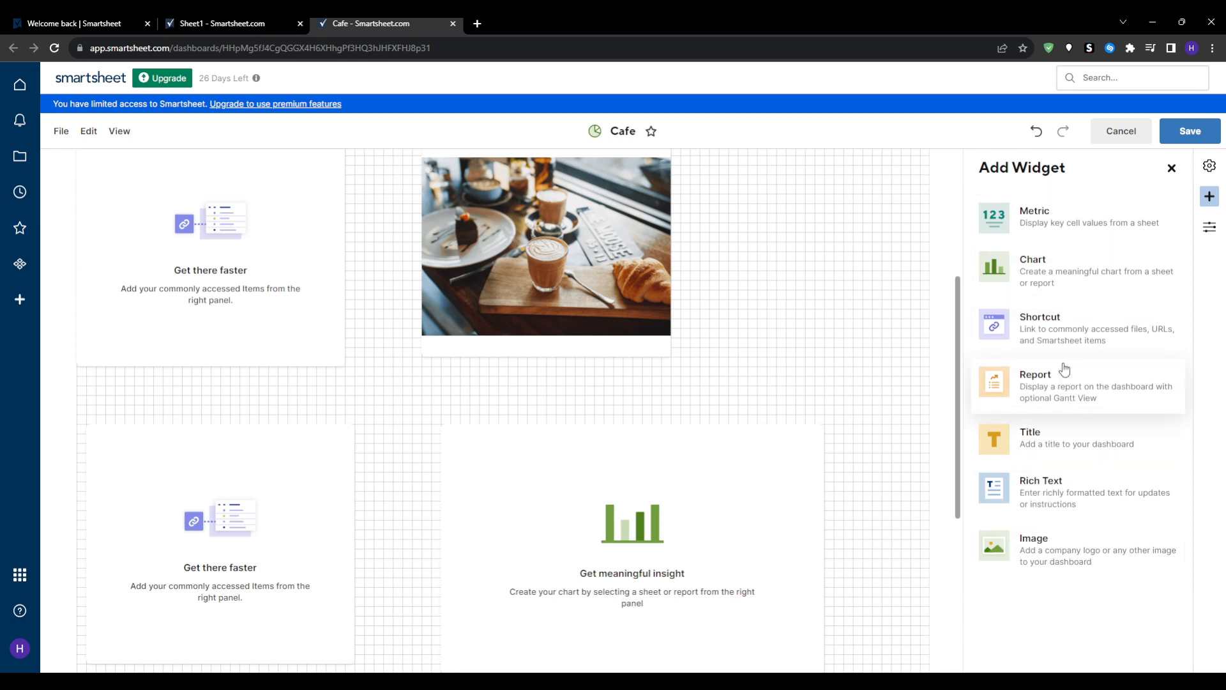
{"action": "mouse_move", "coordinate": [383, 510]}
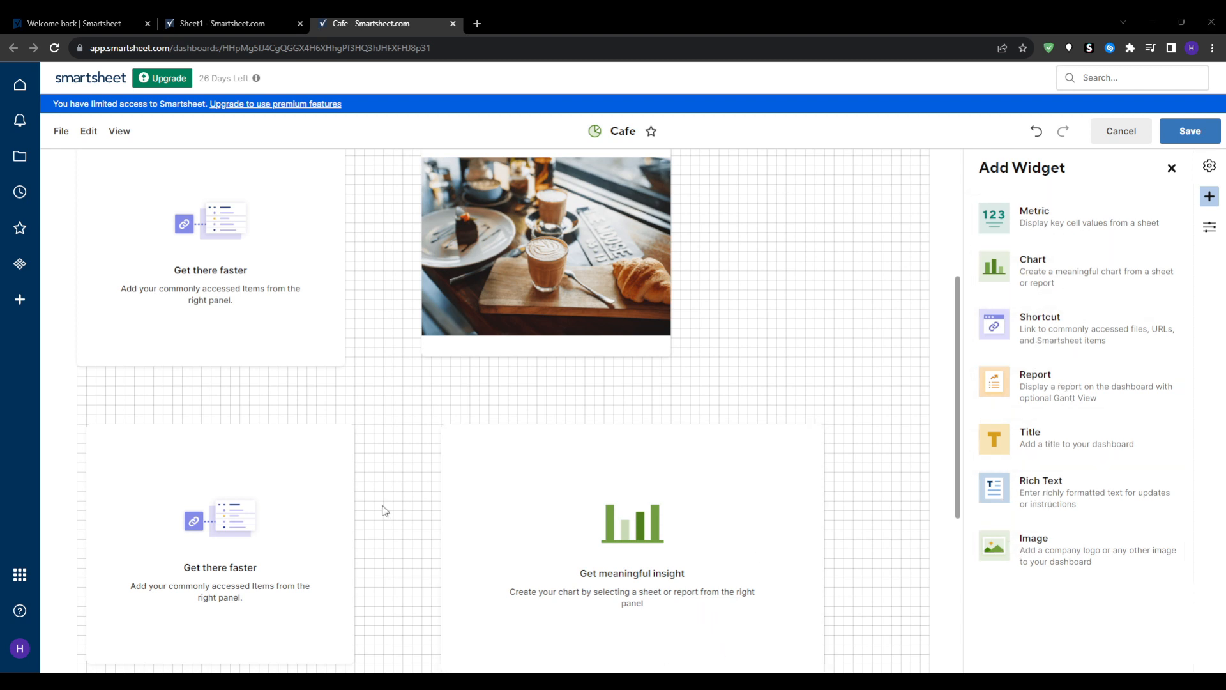
{"action": "mouse_move", "coordinate": [401, 525]}
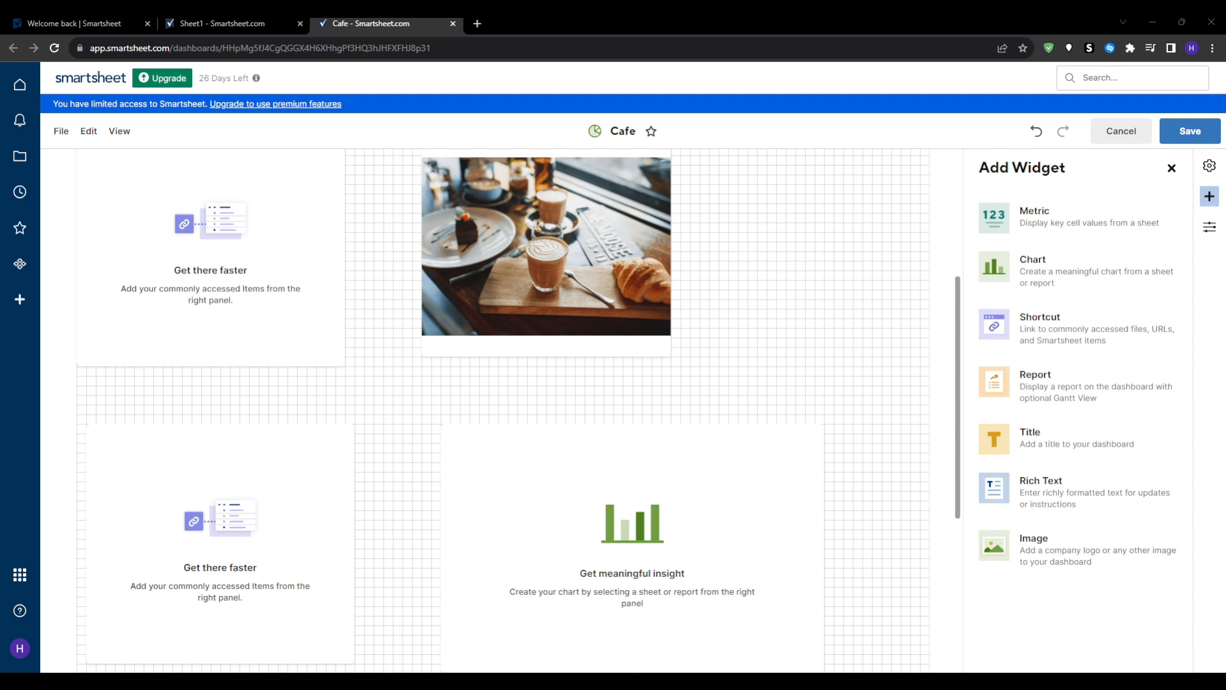
{"action": "left_click", "coordinate": [74, 23]}
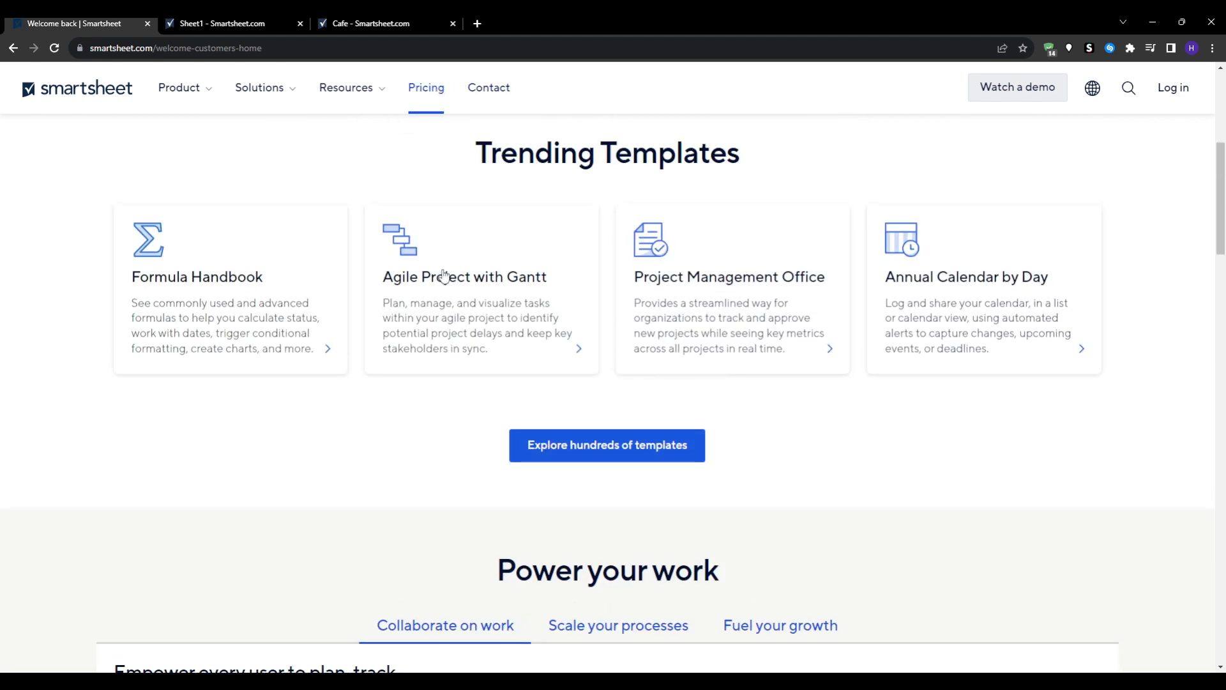
Open the Pricing page from the top navigation and dismiss the chat popup over the plan lists.
{"action": "left_click", "coordinate": [425, 87]}
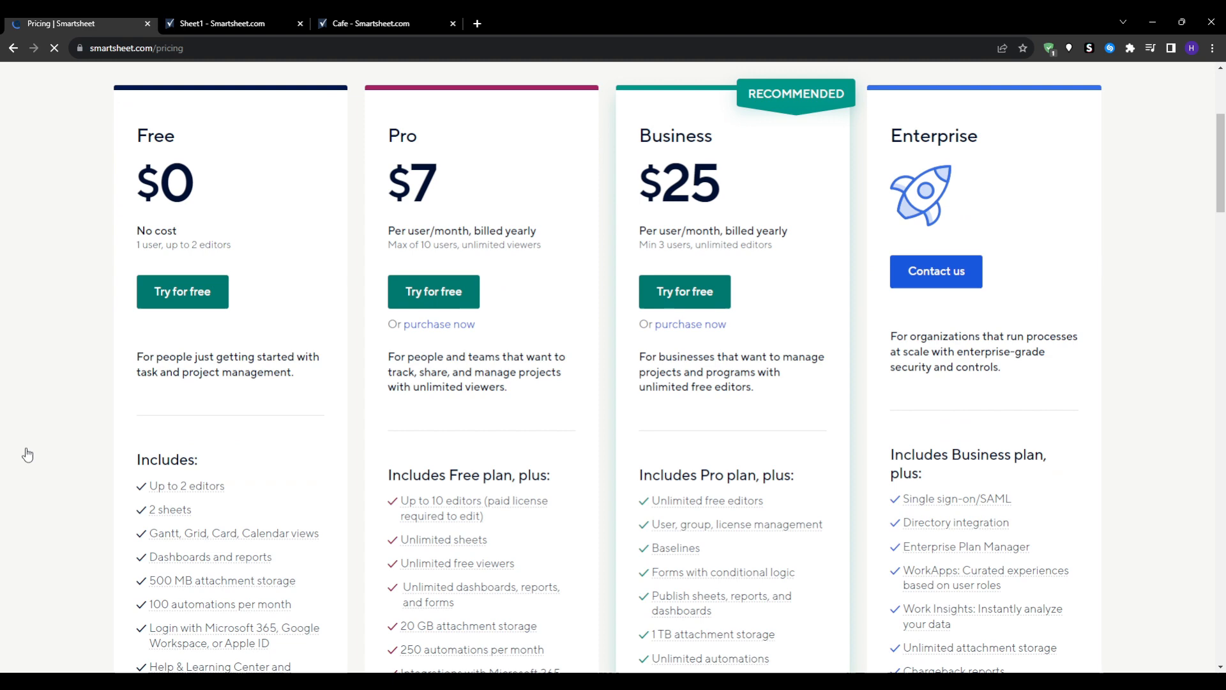
{"action": "scroll", "scroll_direction": "down", "scroll_amount": 3}
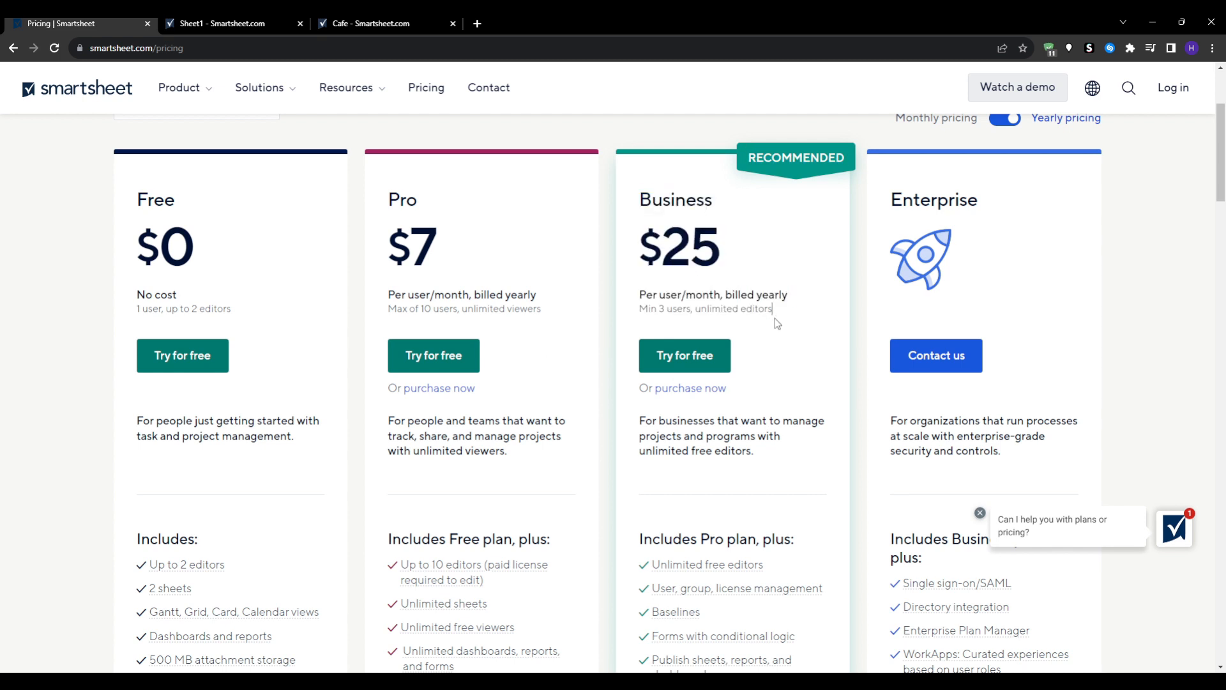
{"action": "mouse_move", "coordinate": [969, 514]}
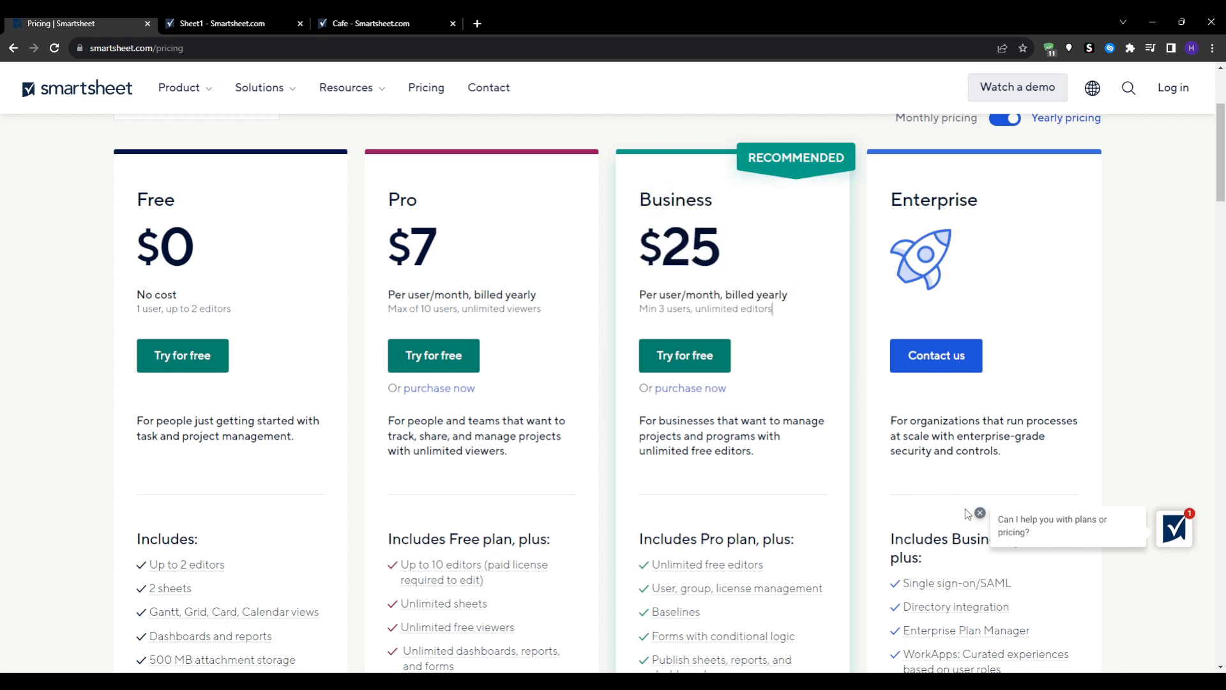
{"action": "left_click", "coordinate": [980, 513]}
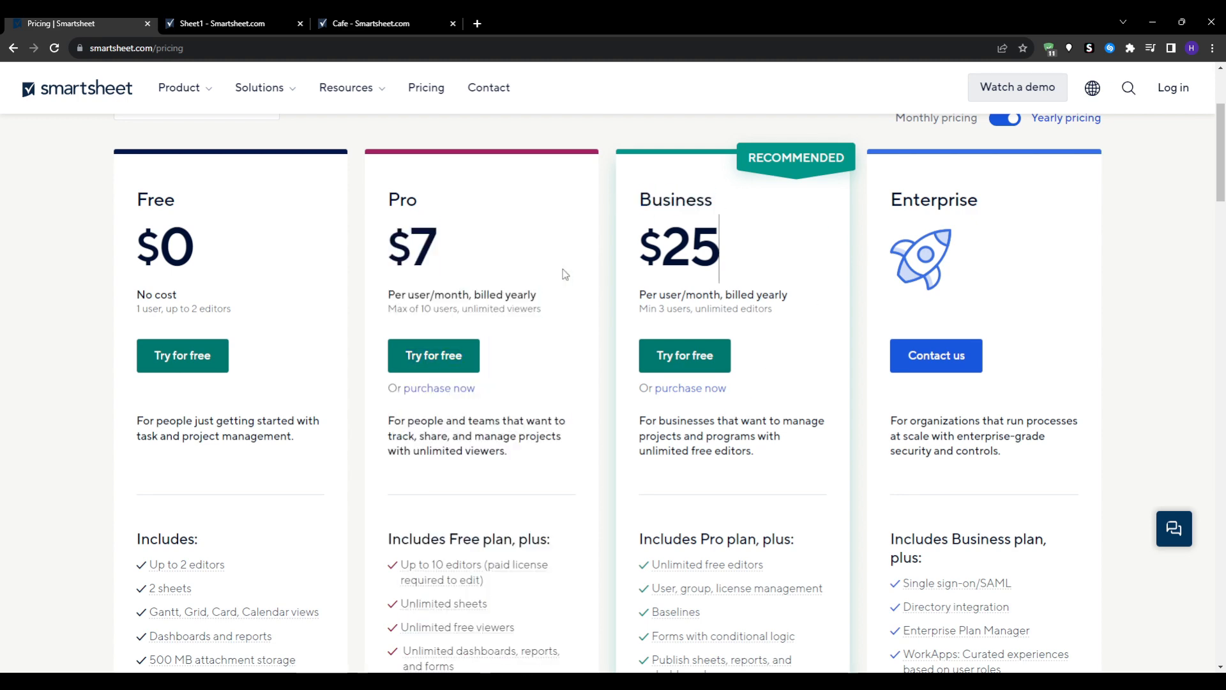
{"action": "scroll", "scroll_direction": "down", "scroll_amount": 3}
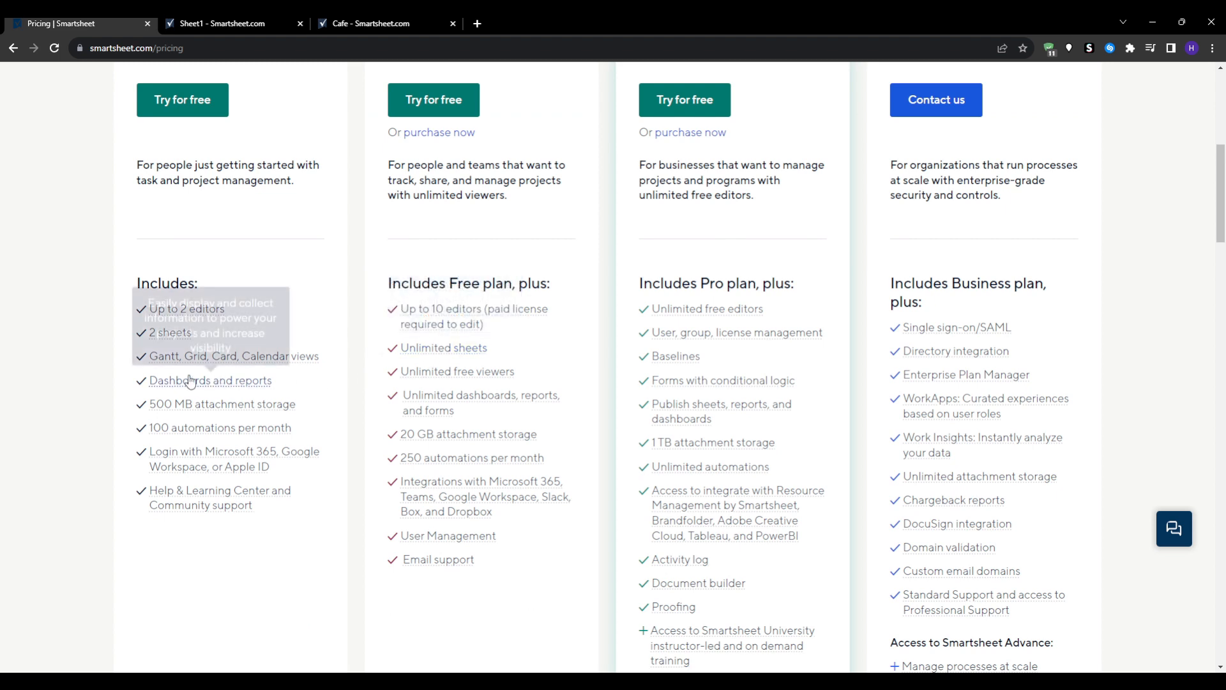
{"action": "mouse_move", "coordinate": [34, 301]}
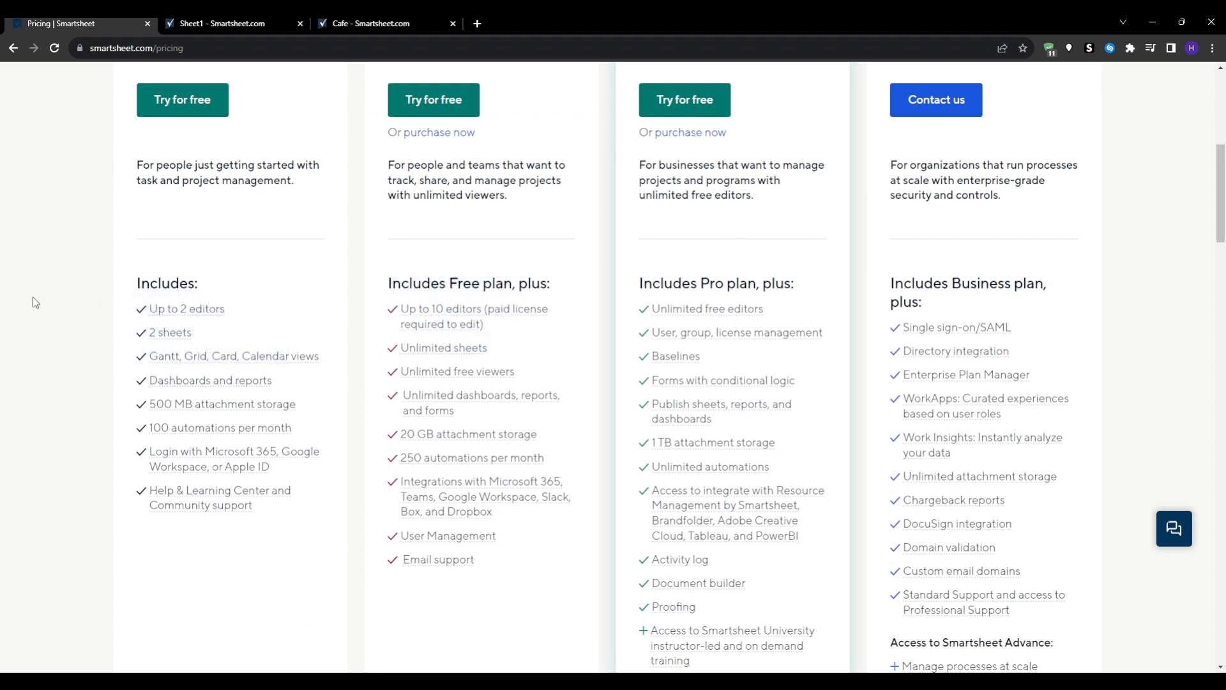
{"action": "scroll", "scroll_direction": "up", "scroll_amount": 3}
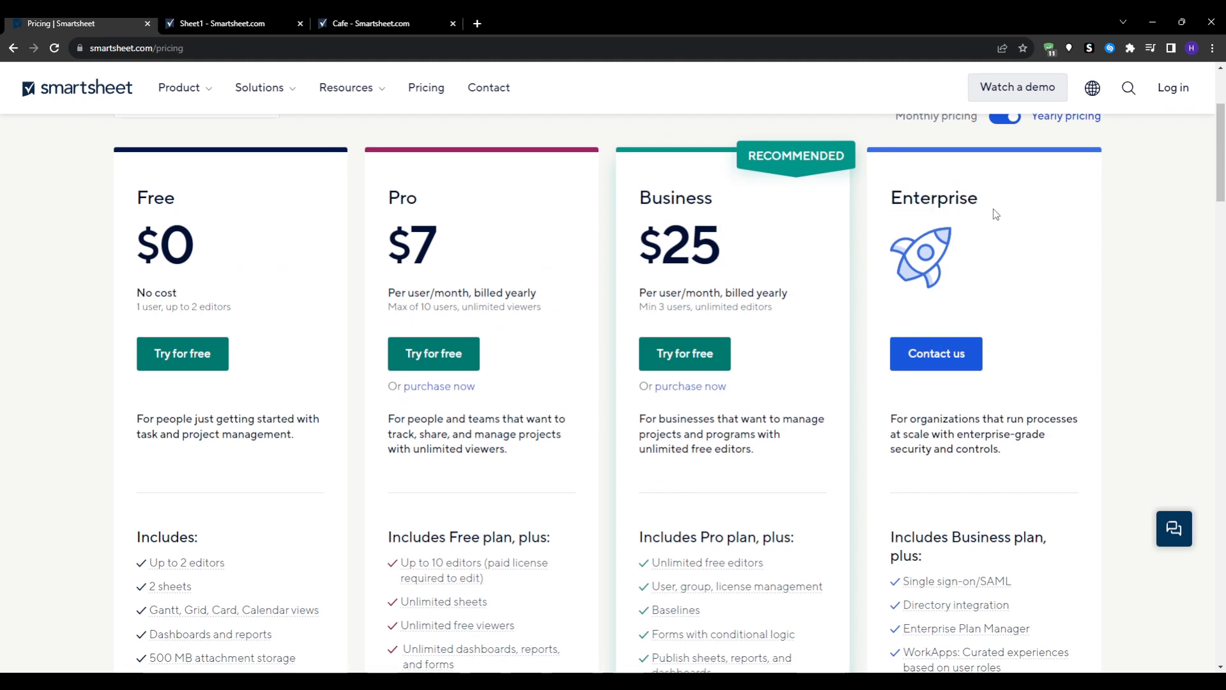
{"action": "scroll", "scroll_direction": "down", "scroll_amount": 3}
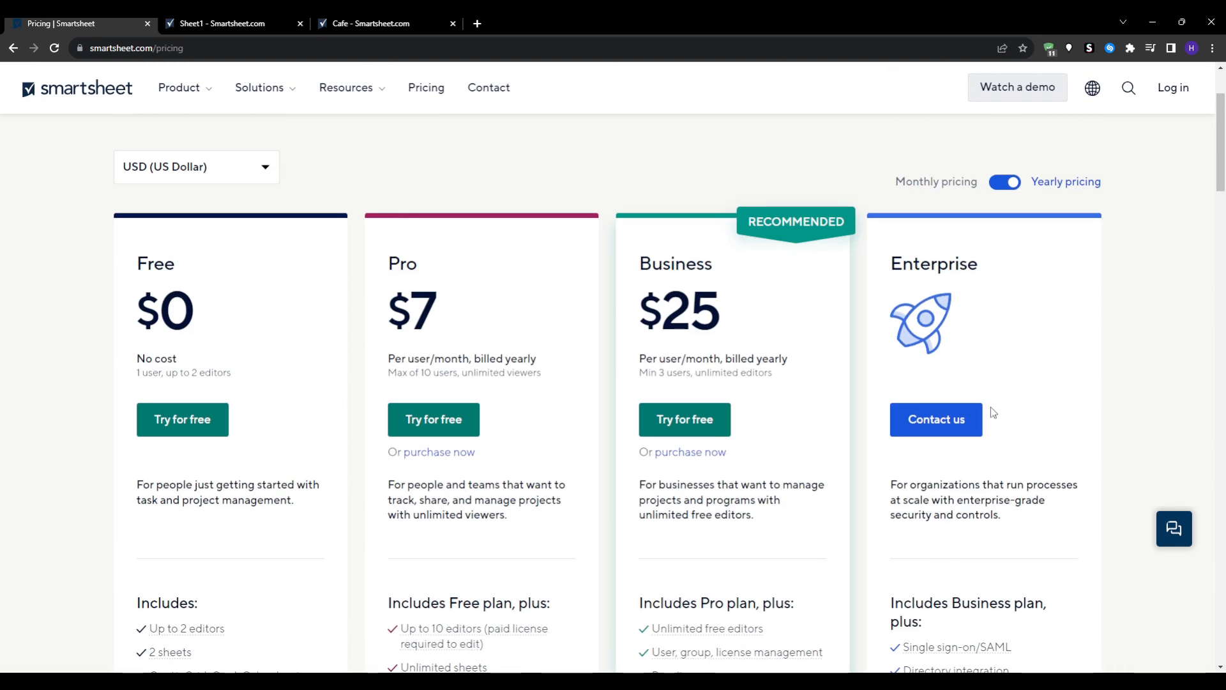
{"action": "mouse_move", "coordinate": [421, 466]}
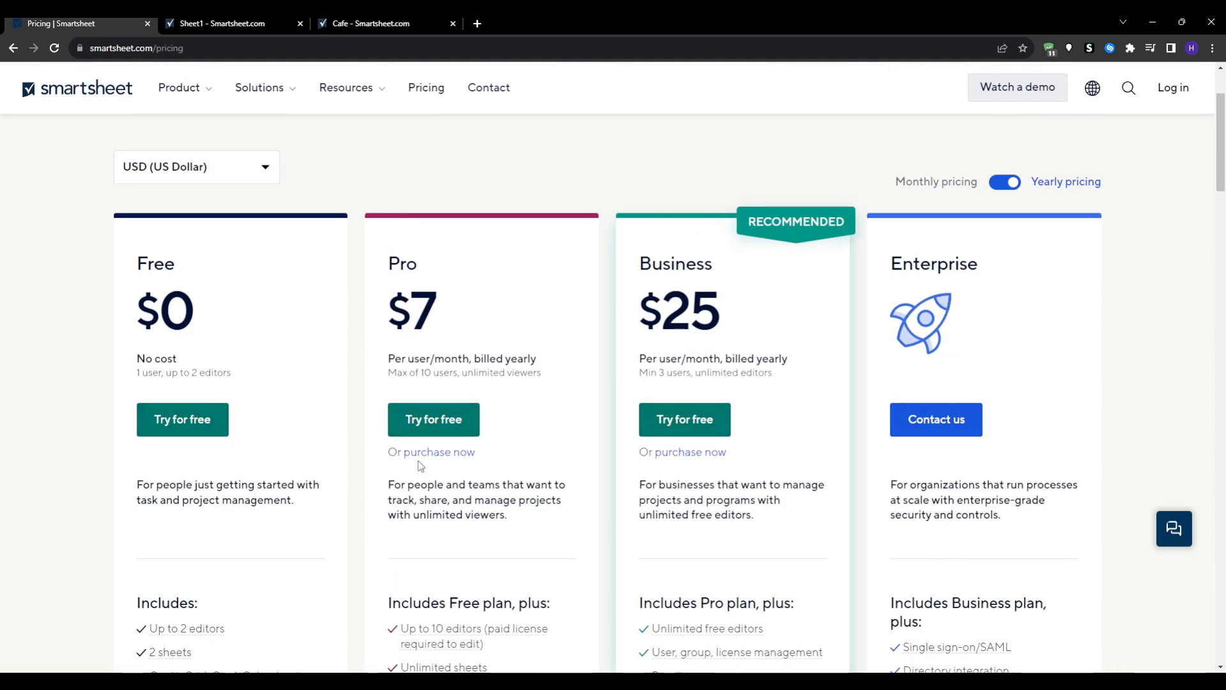
{"action": "mouse_move", "coordinate": [433, 419]}
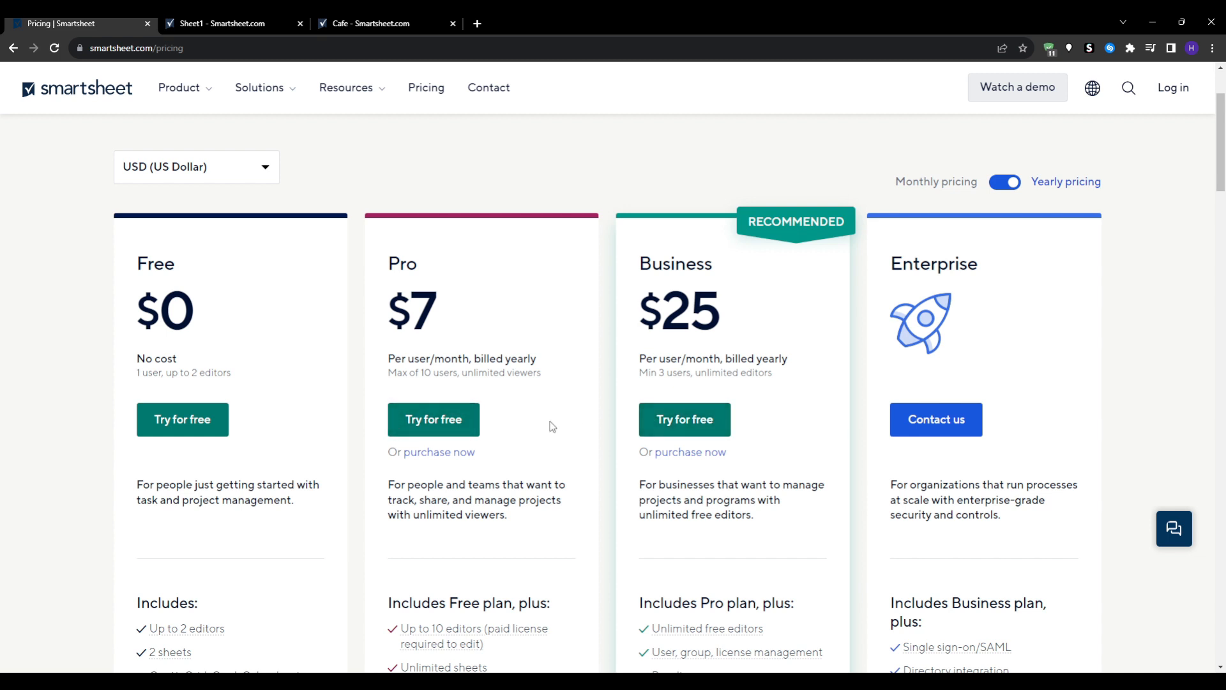
{"action": "mouse_move", "coordinate": [539, 430]}
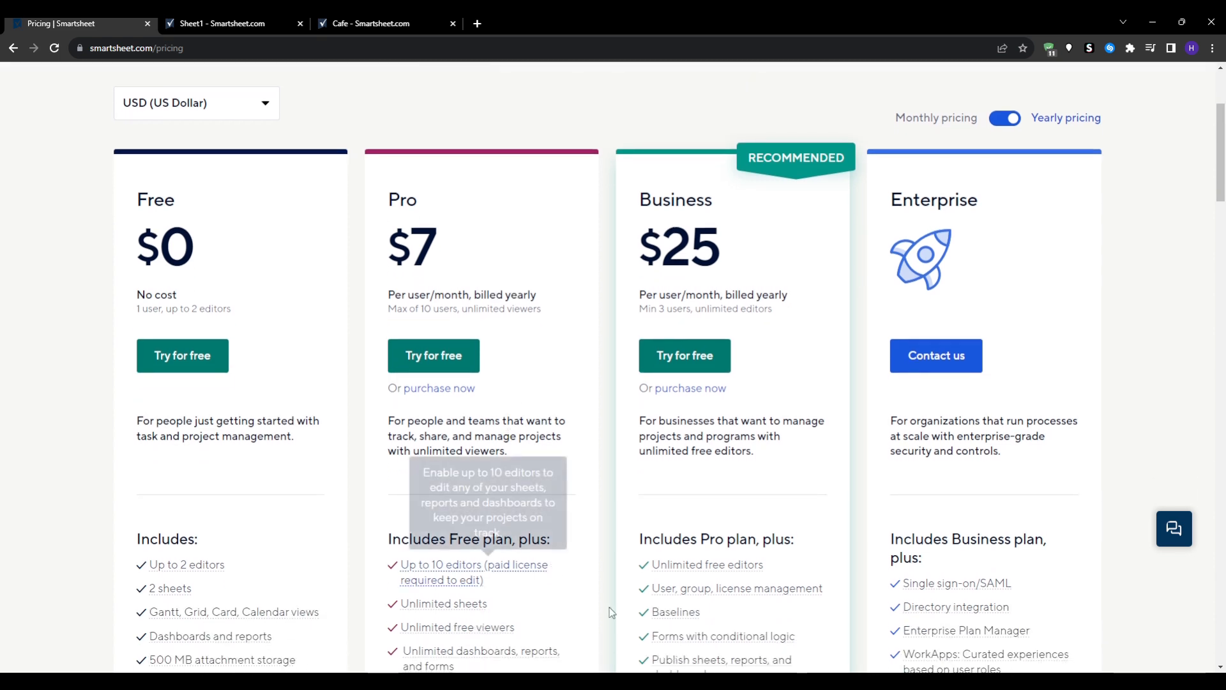
{"action": "mouse_move", "coordinate": [602, 638]}
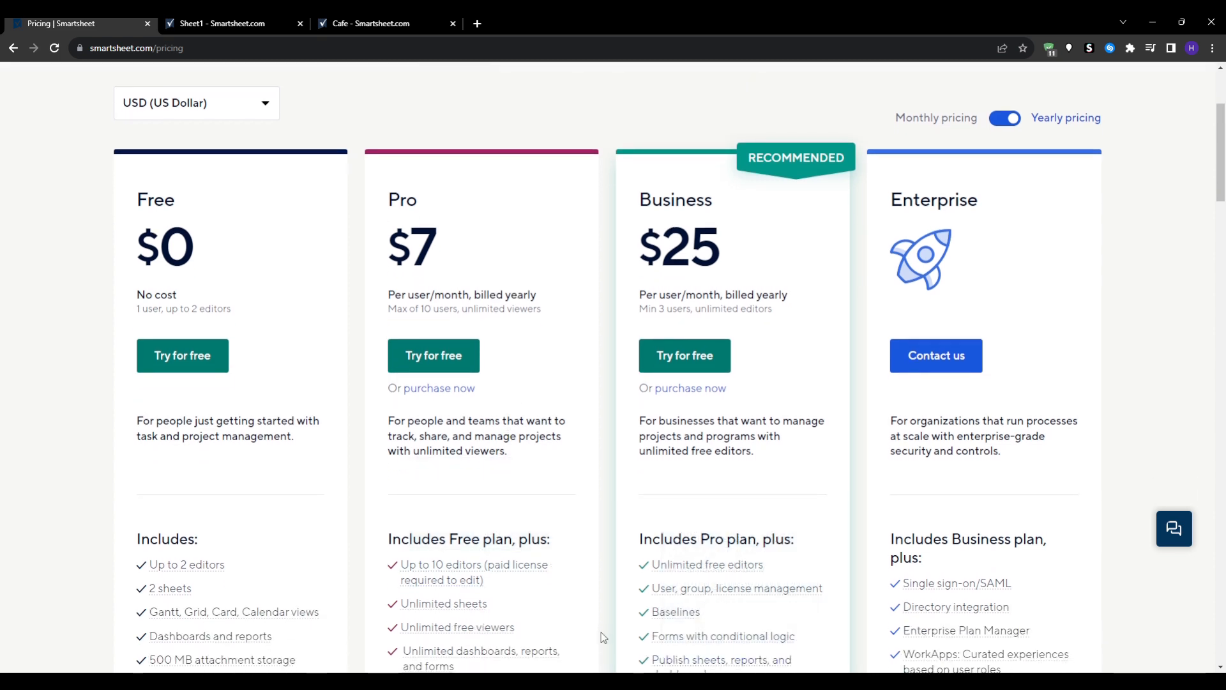
{"action": "mouse_move", "coordinate": [594, 636]}
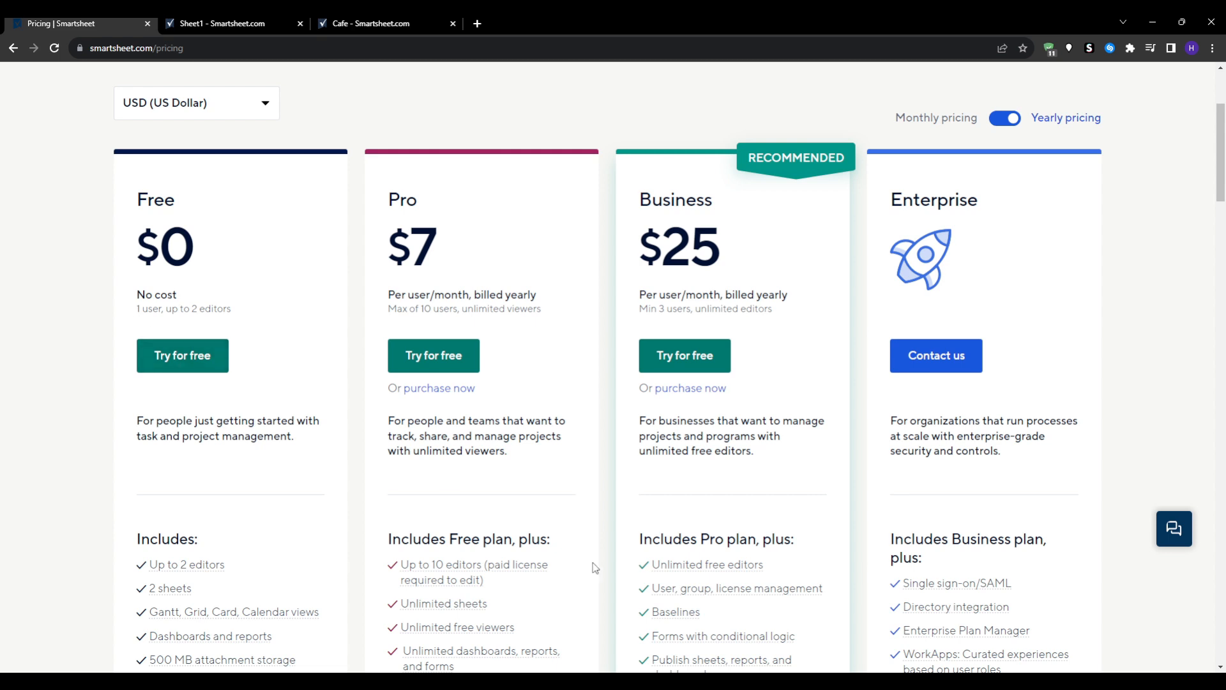
{"action": "mouse_move", "coordinate": [481, 525]}
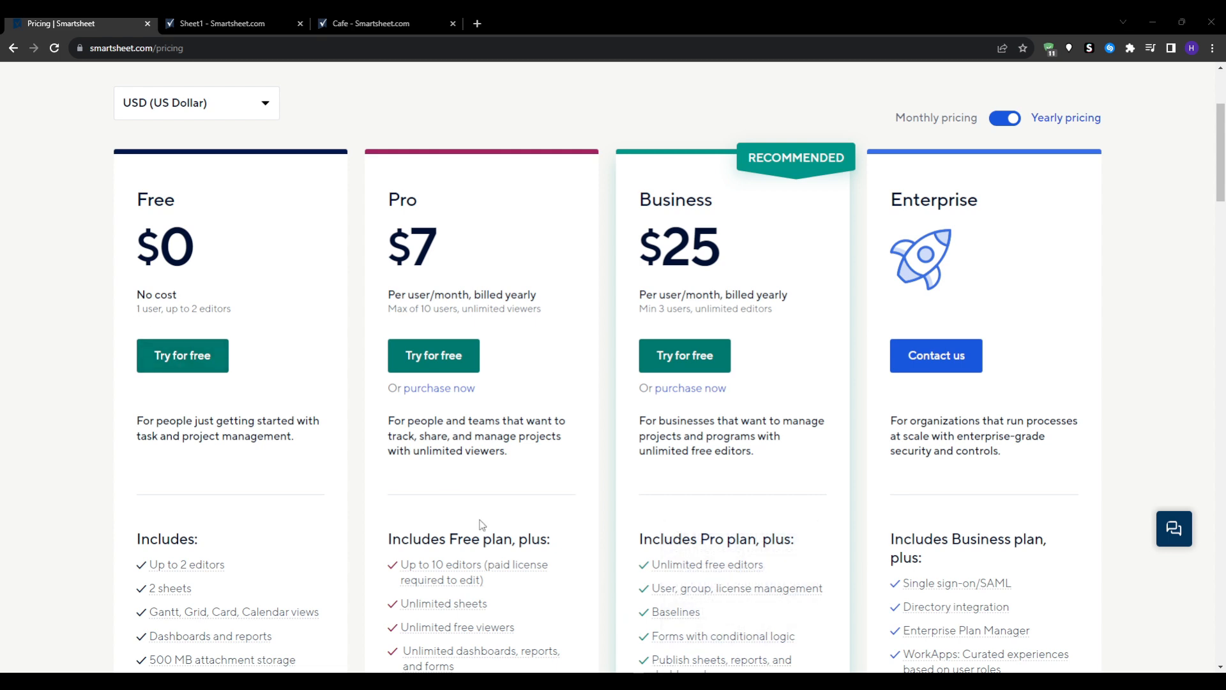
{"action": "mouse_move", "coordinate": [500, 517]}
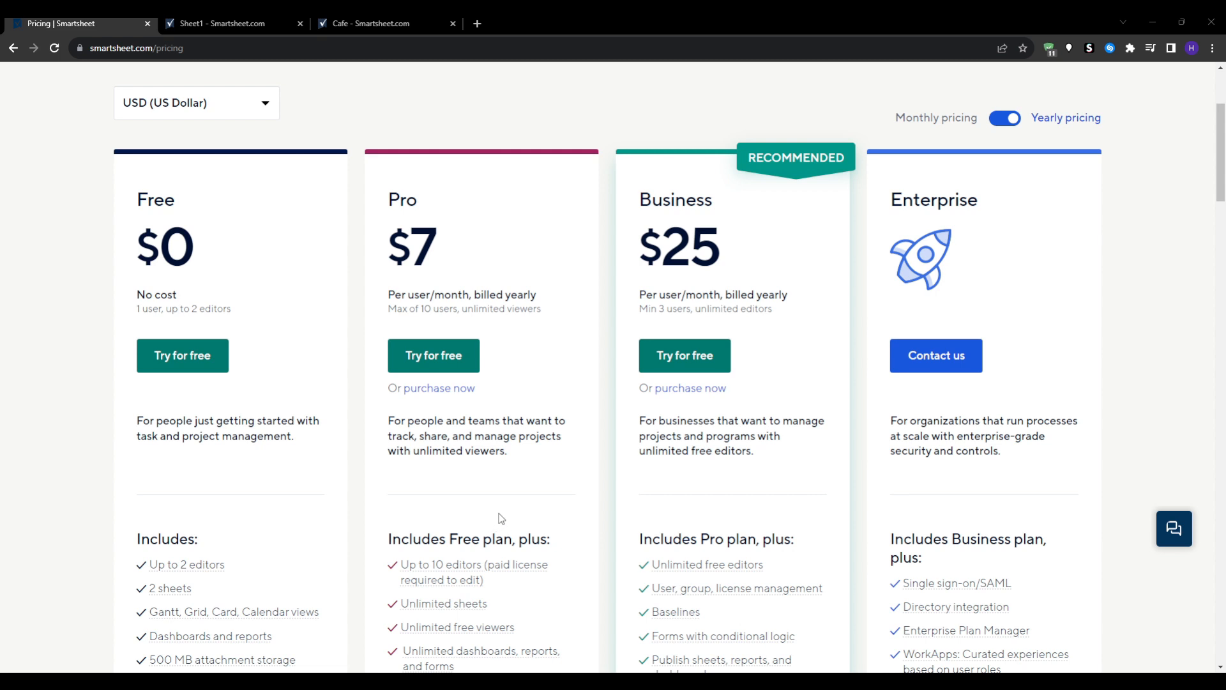
{"action": "mouse_move", "coordinate": [566, 456]}
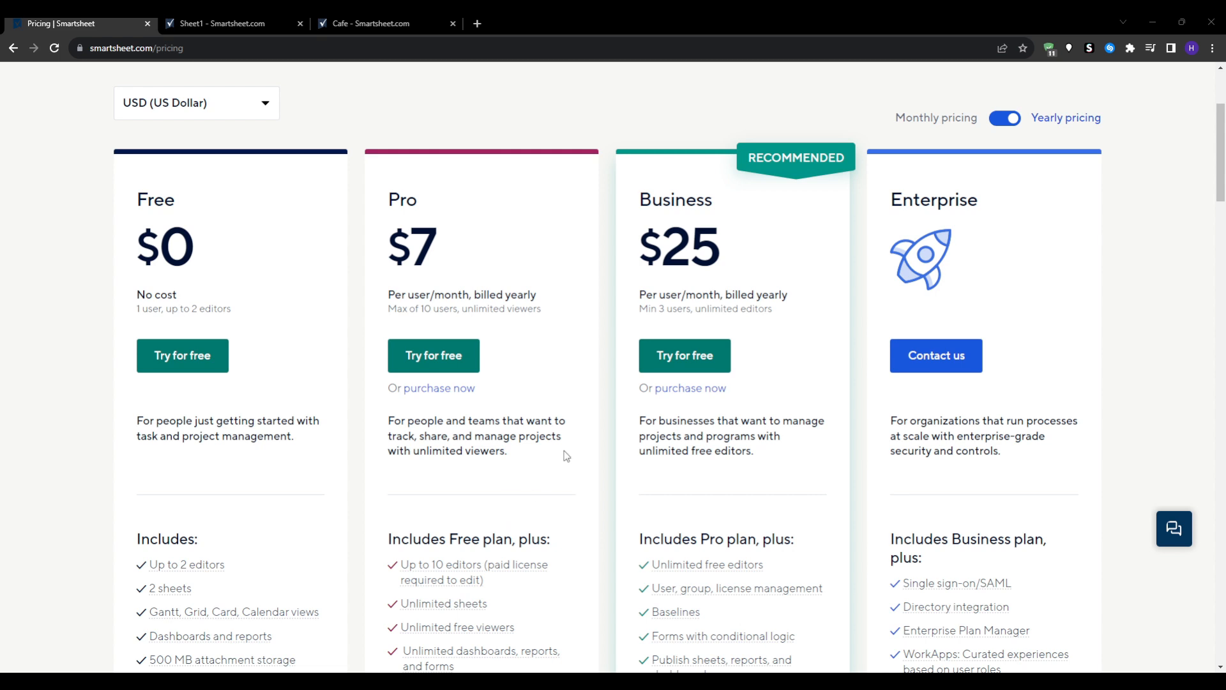
{"action": "mouse_move", "coordinate": [554, 457]}
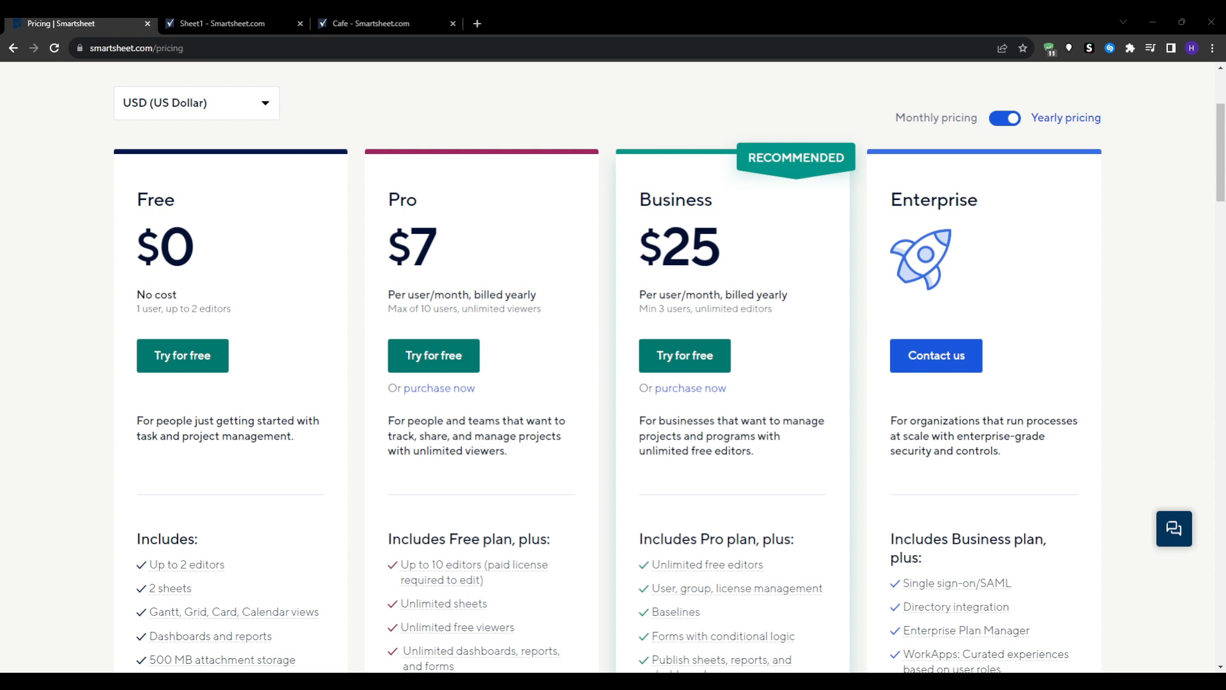
{"action": "mouse_move", "coordinate": [539, 456]}
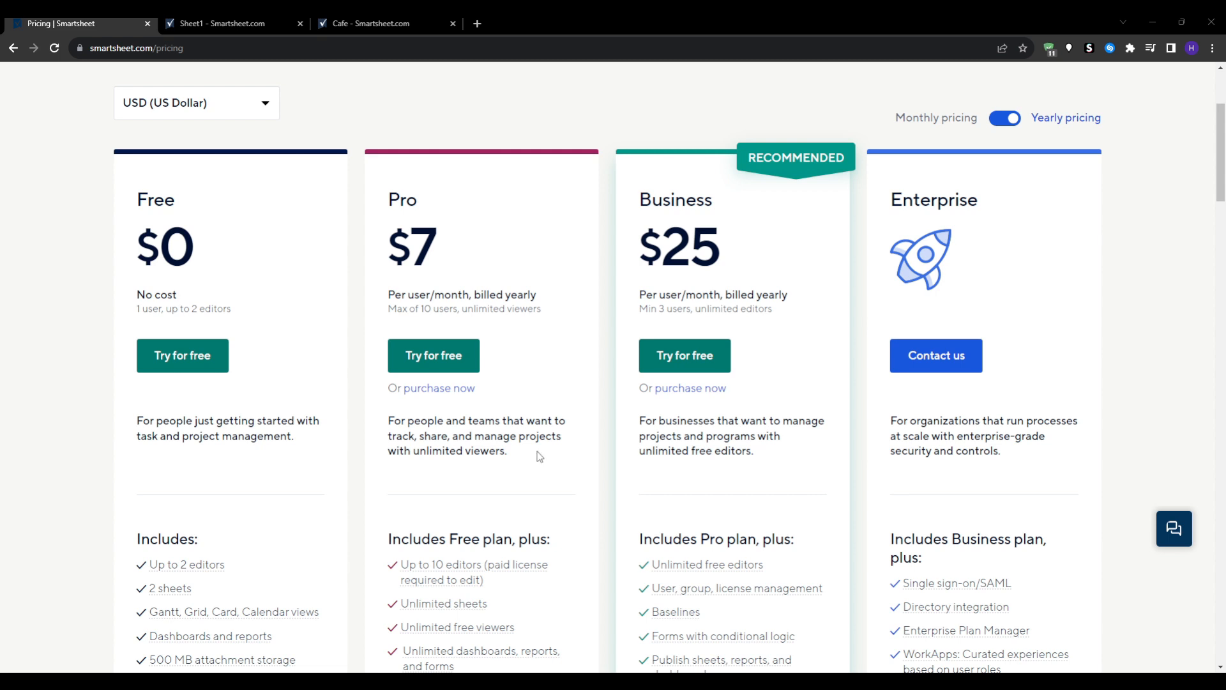
{"action": "mouse_move", "coordinate": [538, 456]}
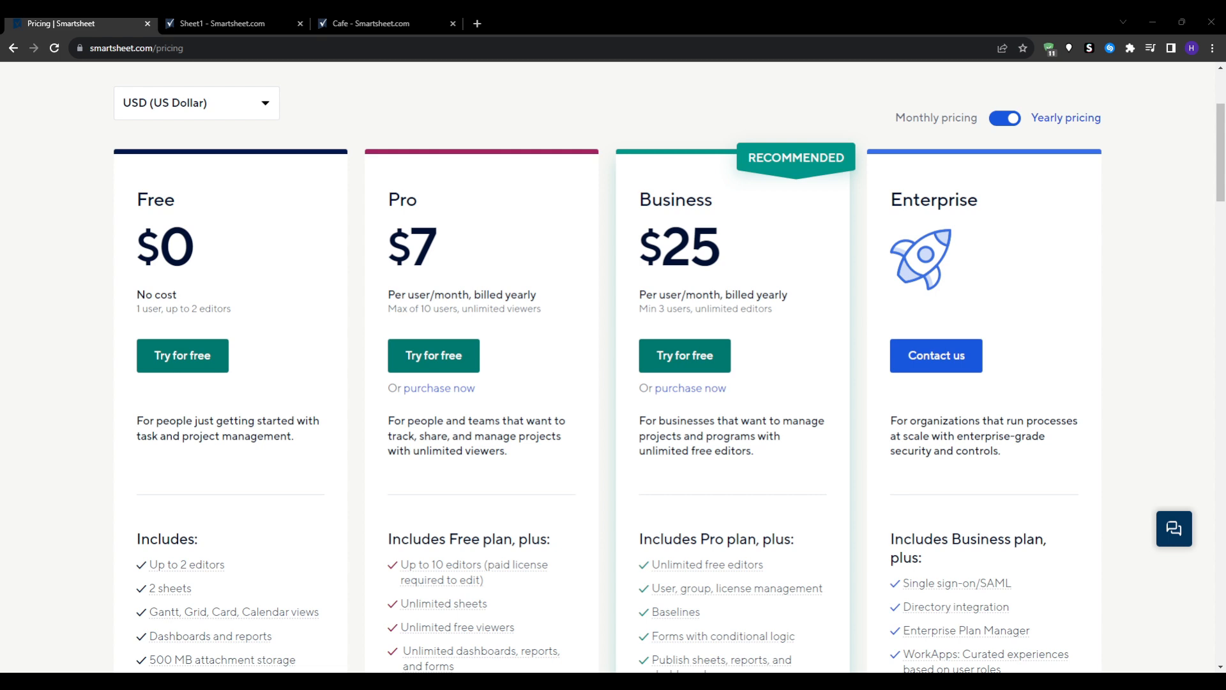
{"action": "mouse_move", "coordinate": [513, 459]}
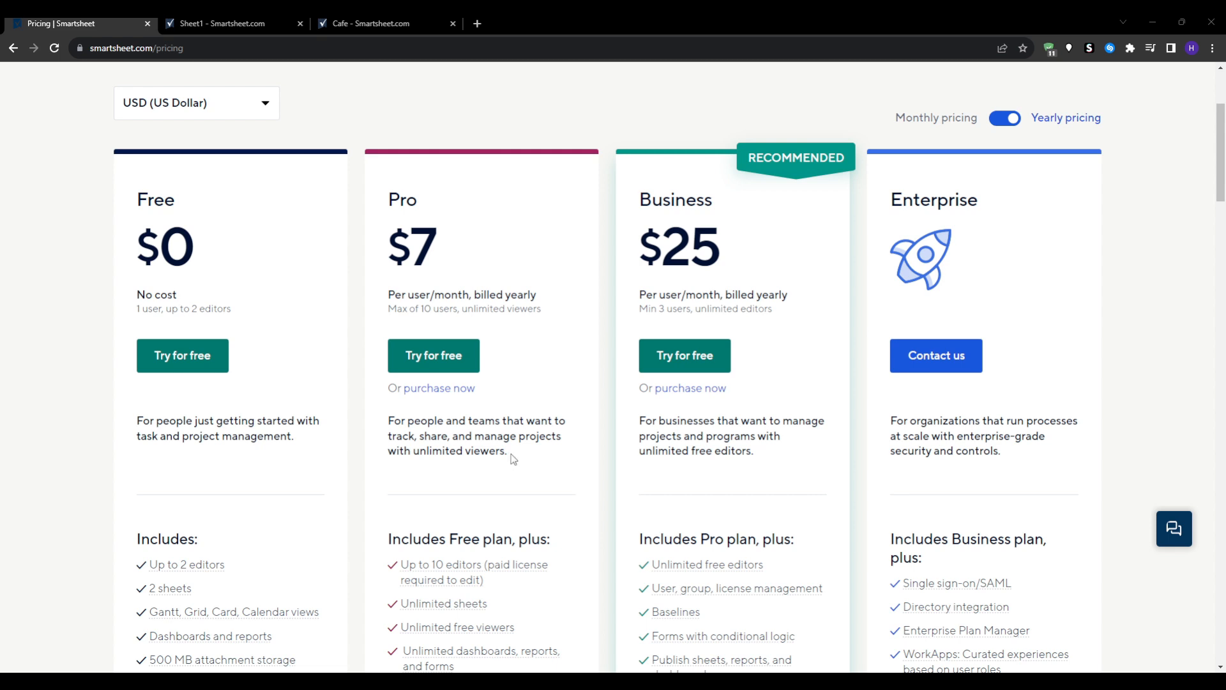
{"action": "mouse_move", "coordinate": [509, 461]}
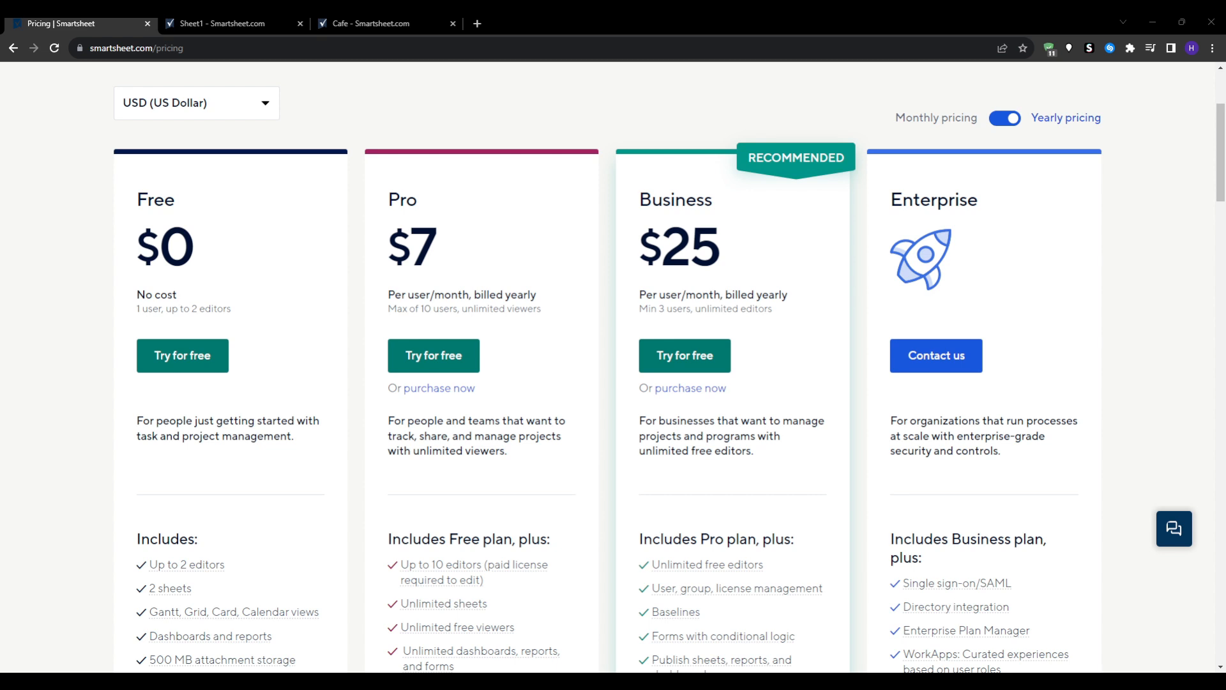
{"action": "mouse_move", "coordinate": [503, 467]}
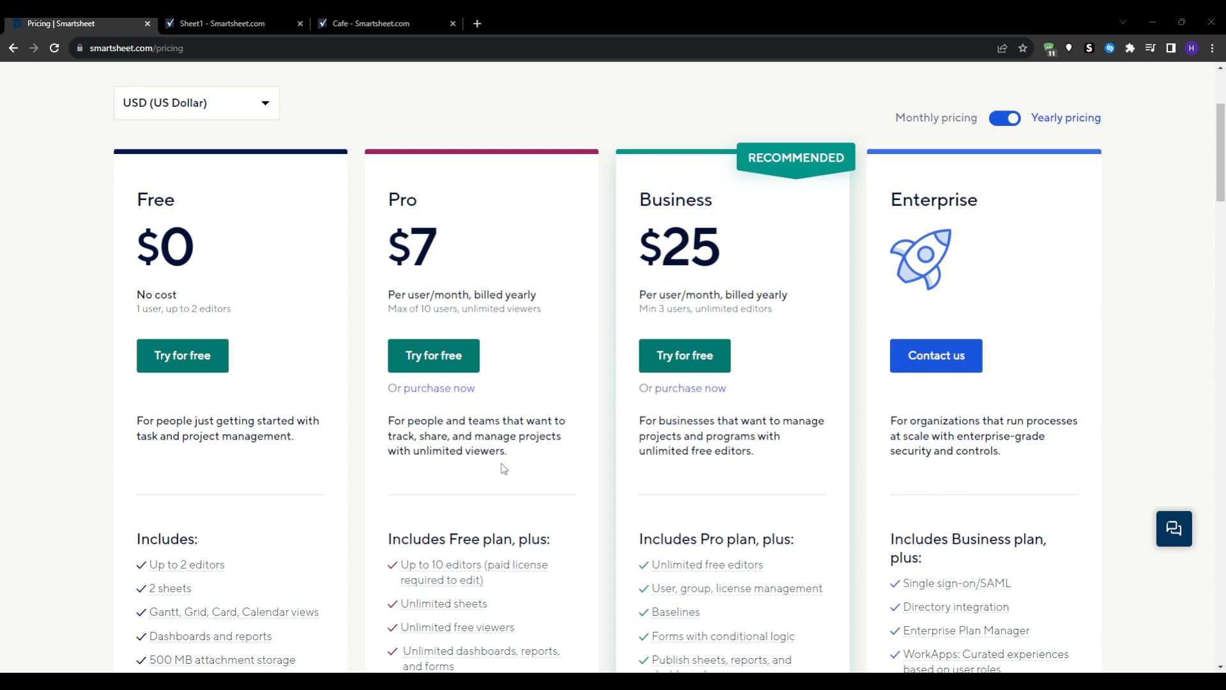
{"action": "mouse_move", "coordinate": [582, 483]}
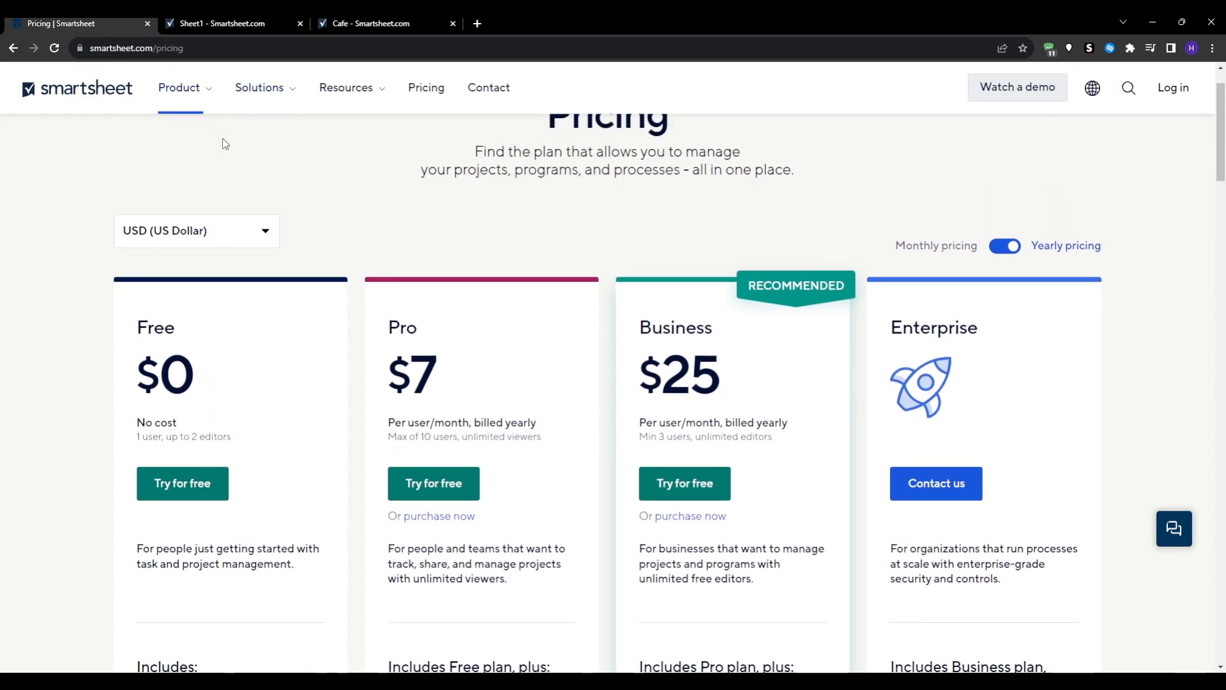
Return from the pricing page to the Sheet1 form builder browser tab.
{"action": "left_click", "coordinate": [228, 23]}
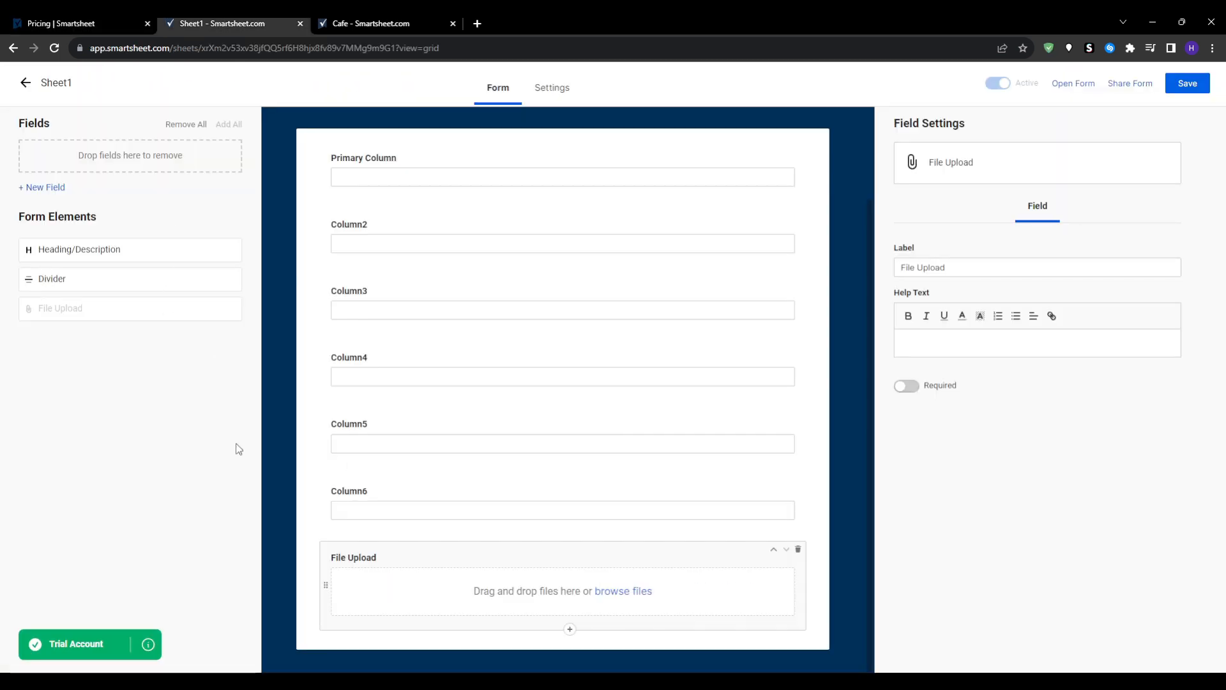